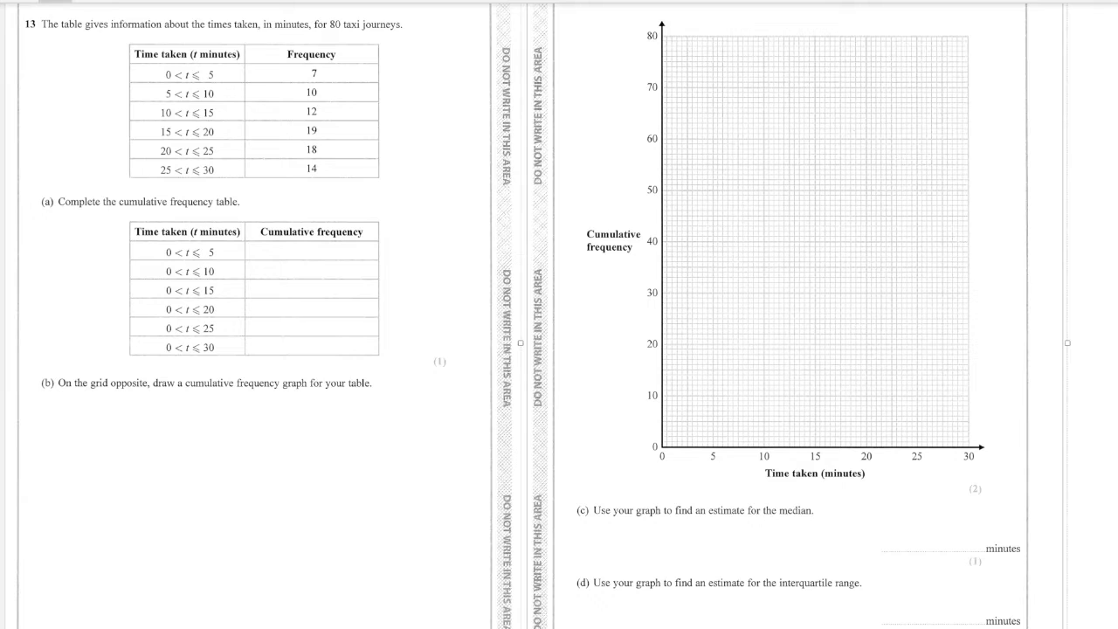
{"action": "mouse_move", "coordinate": [793, 342]}
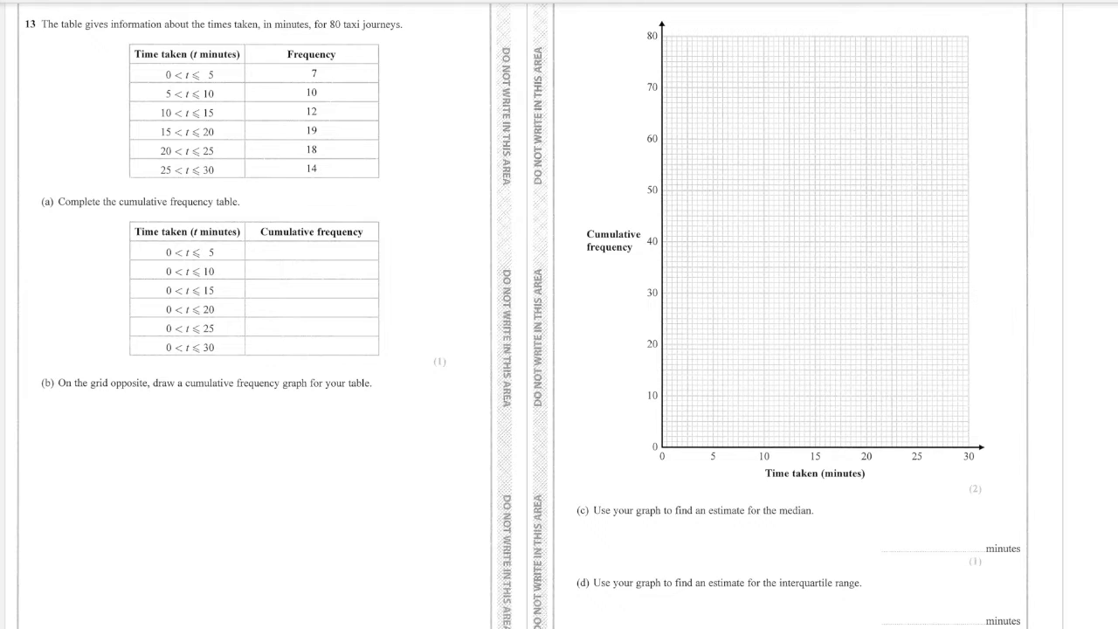
{"action": "mouse_move", "coordinate": [329, 148]}
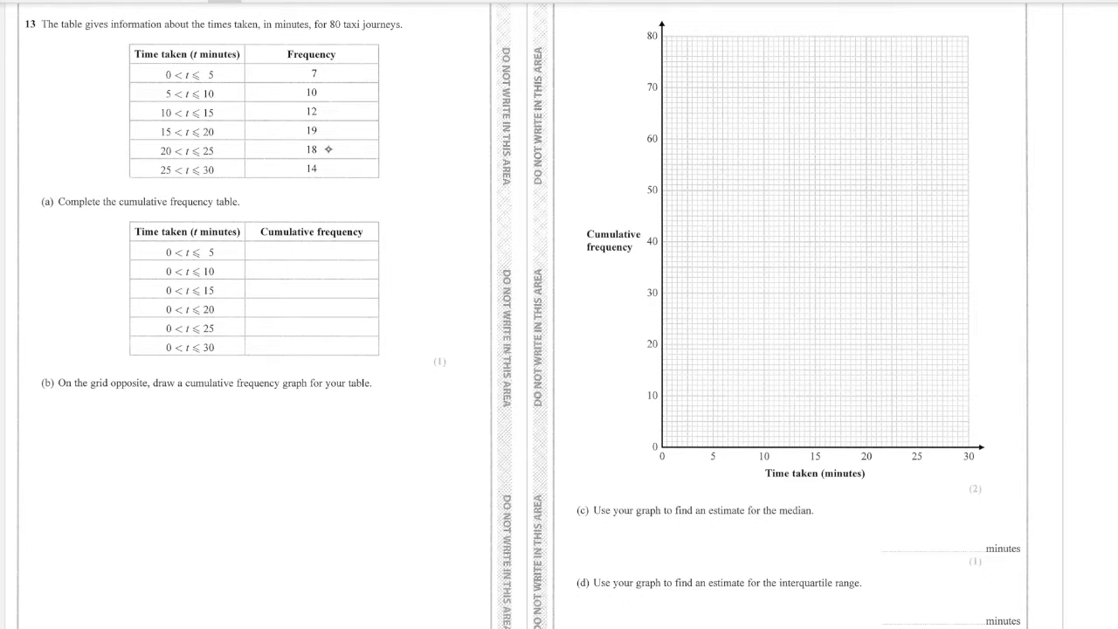
Arrow down the frequency column and write running totals 7, 17, 29, 48, 66, 80.
{"action": "left_click_drag", "start_coordinate": [347, 69], "coordinate": [341, 175]}
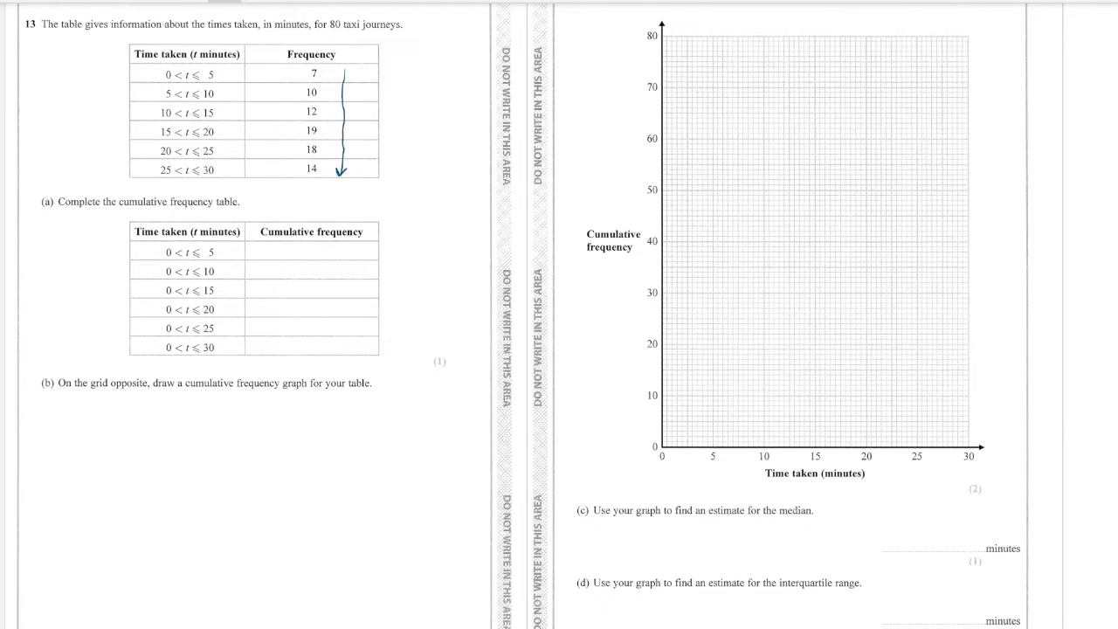
{"action": "type", "text": "7"}
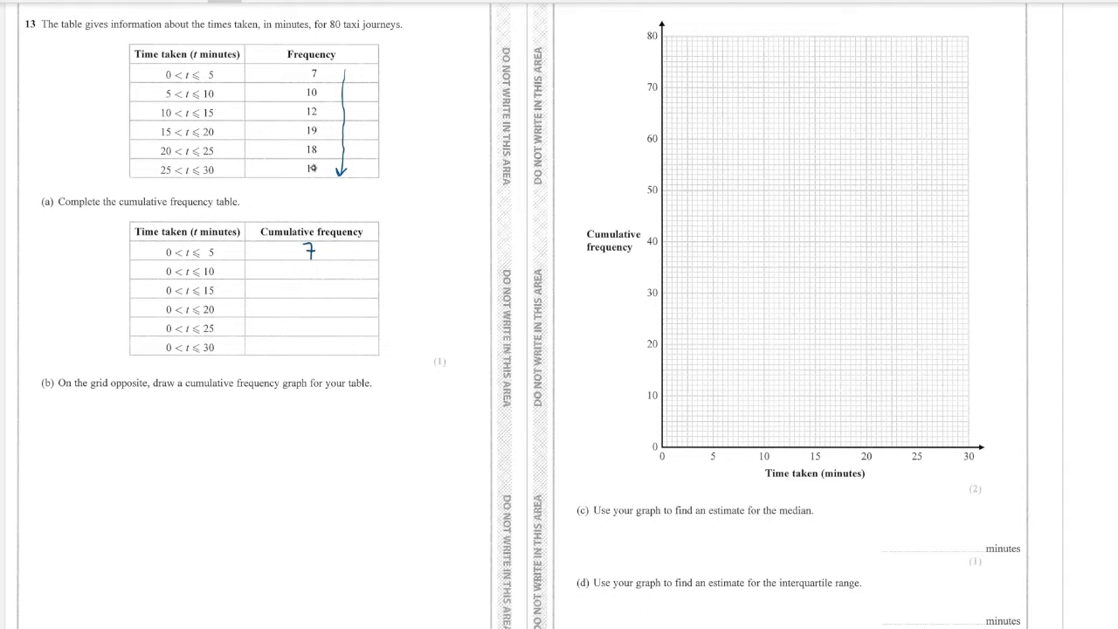
{"action": "type", "text": "17"}
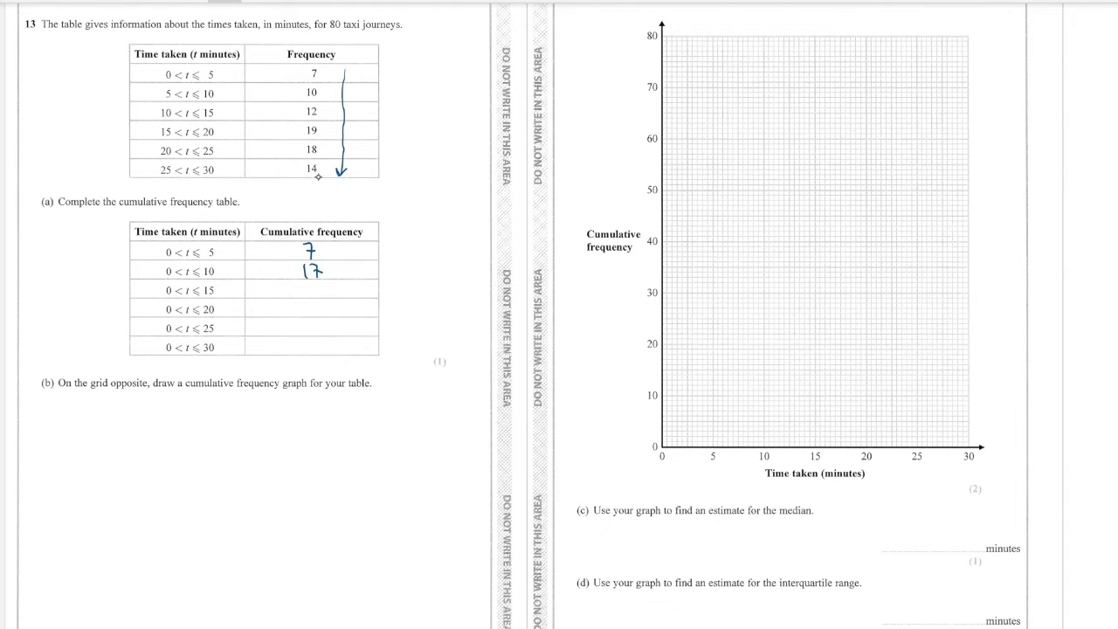
{"action": "type", "text": "29"}
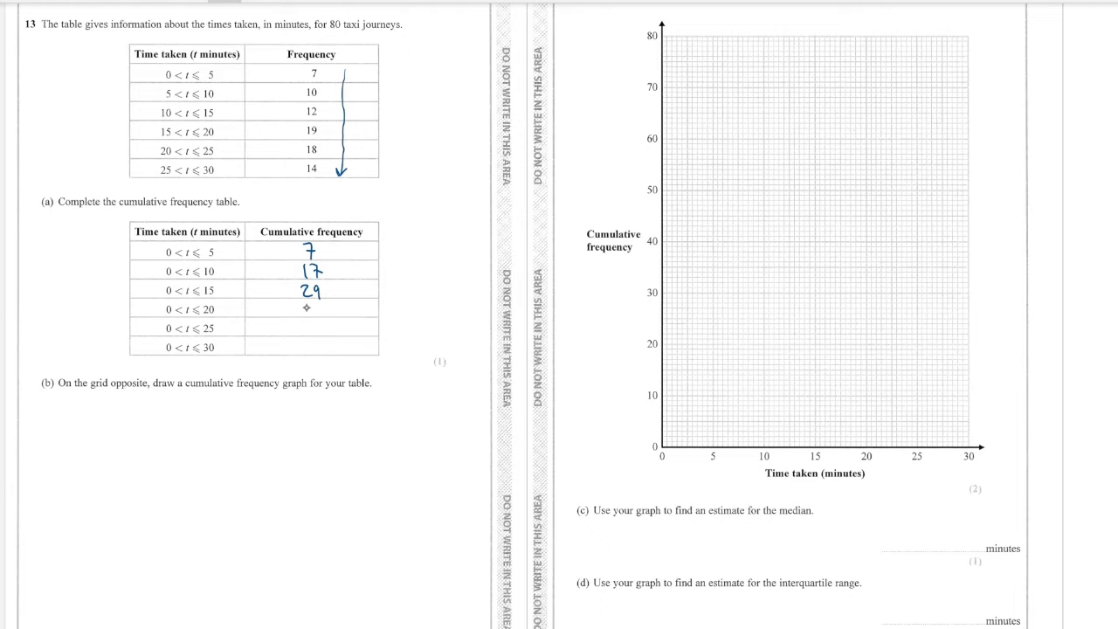
{"action": "type", "text": "47"}
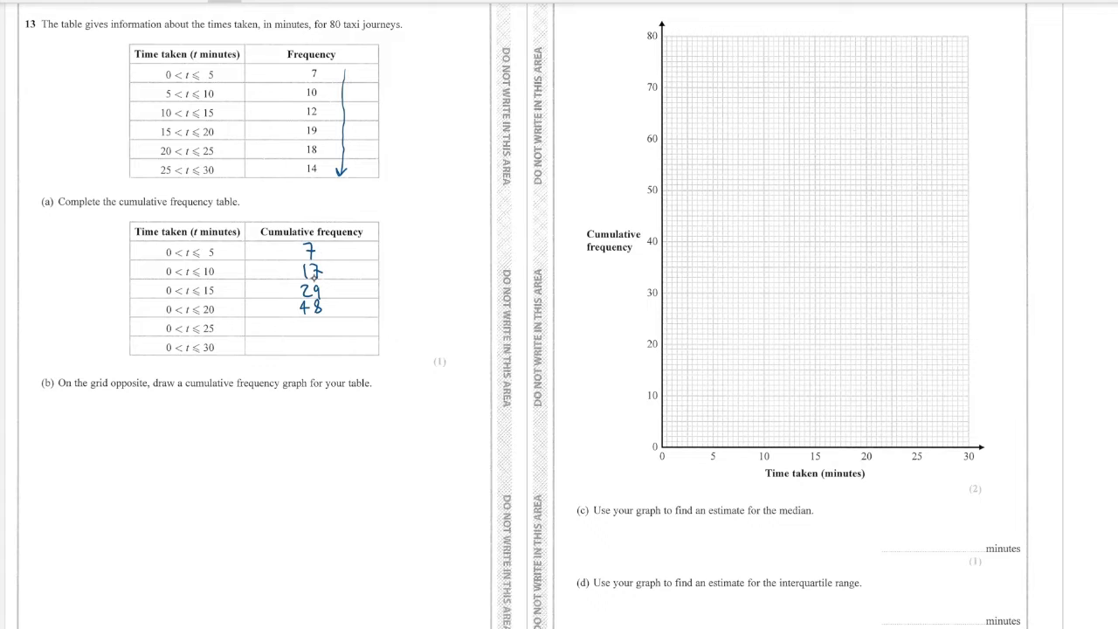
{"action": "type", "text": "6"}
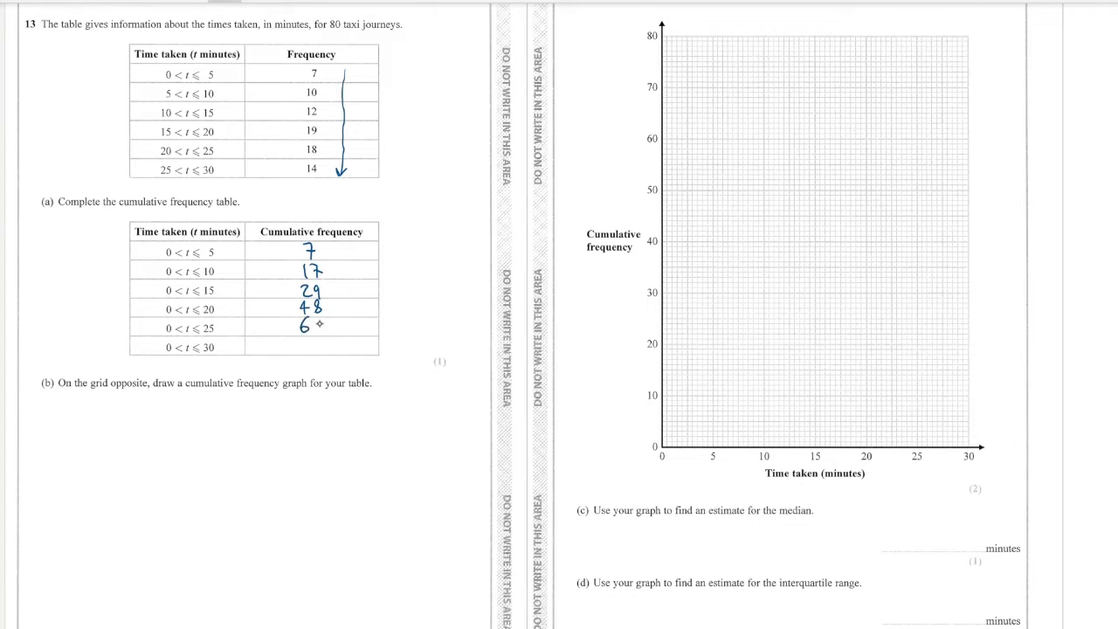
{"action": "type", "text": "66"}
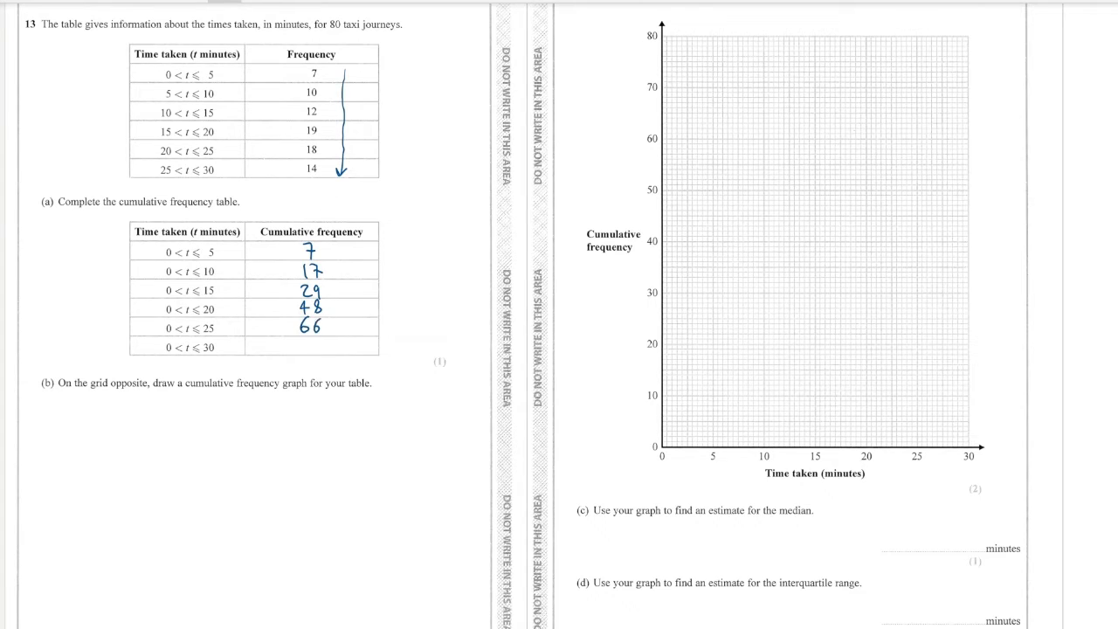
{"action": "type", "text": "80"}
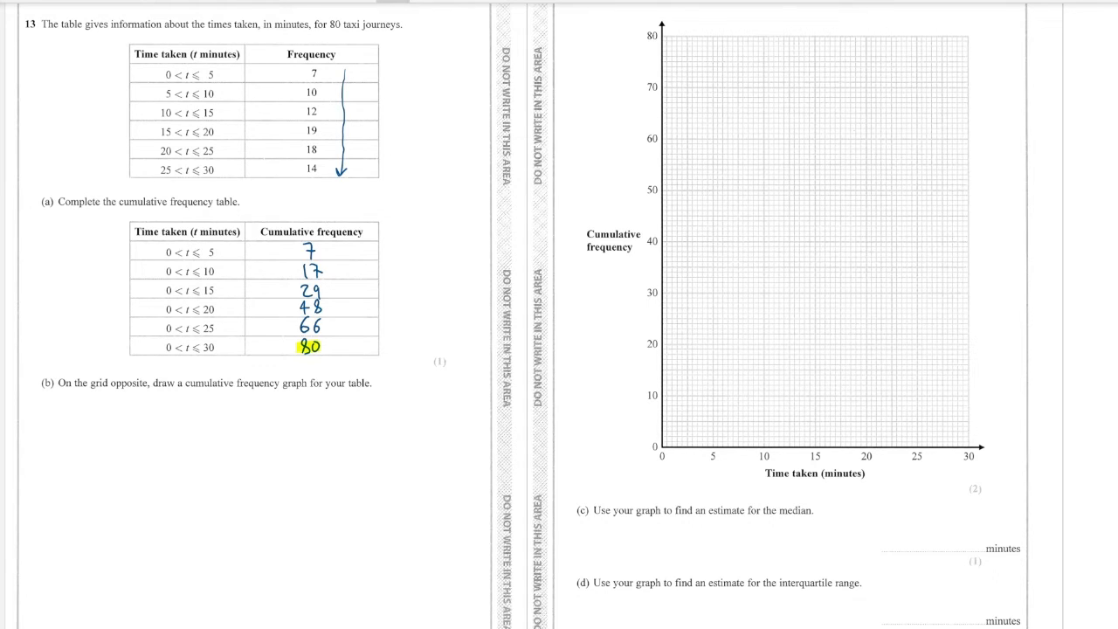
Highlight key values and plot crosses including (15, 29), (20, 48) and (25, 66).
{"action": "left_click_drag", "start_coordinate": [316, 23], "coordinate": [367, 24]}
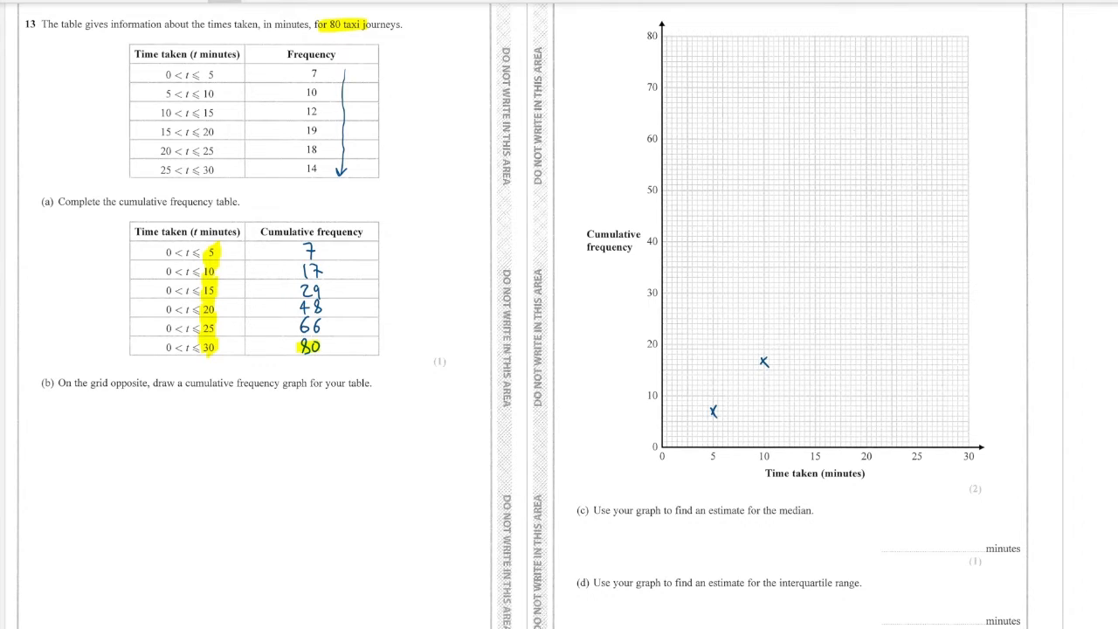
{"action": "left_click", "coordinate": [814, 294]}
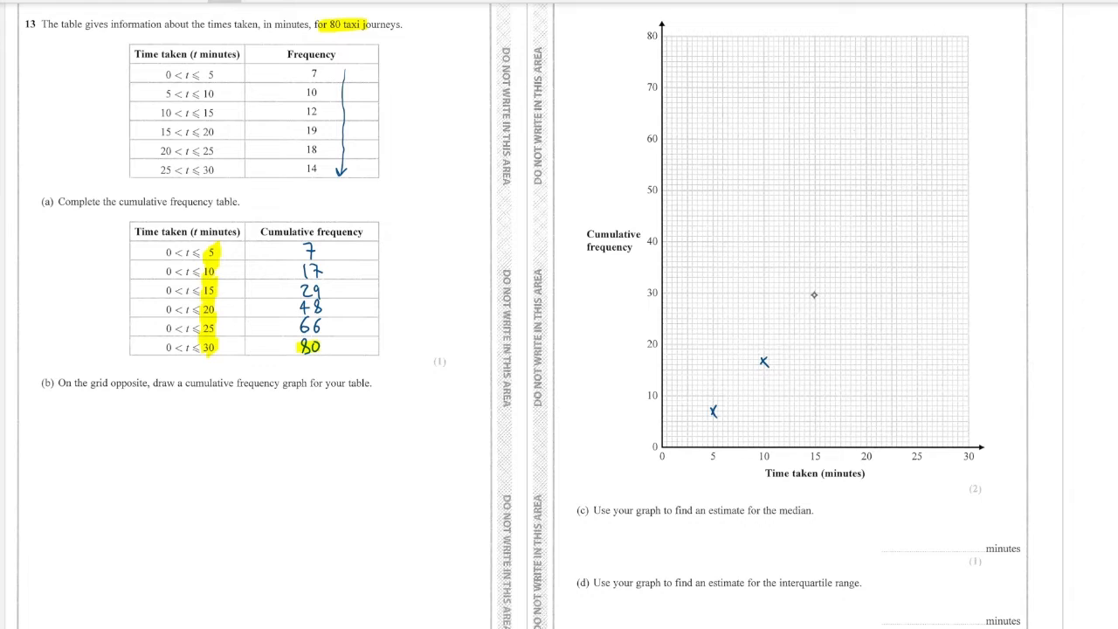
{"action": "left_click", "coordinate": [813, 294]}
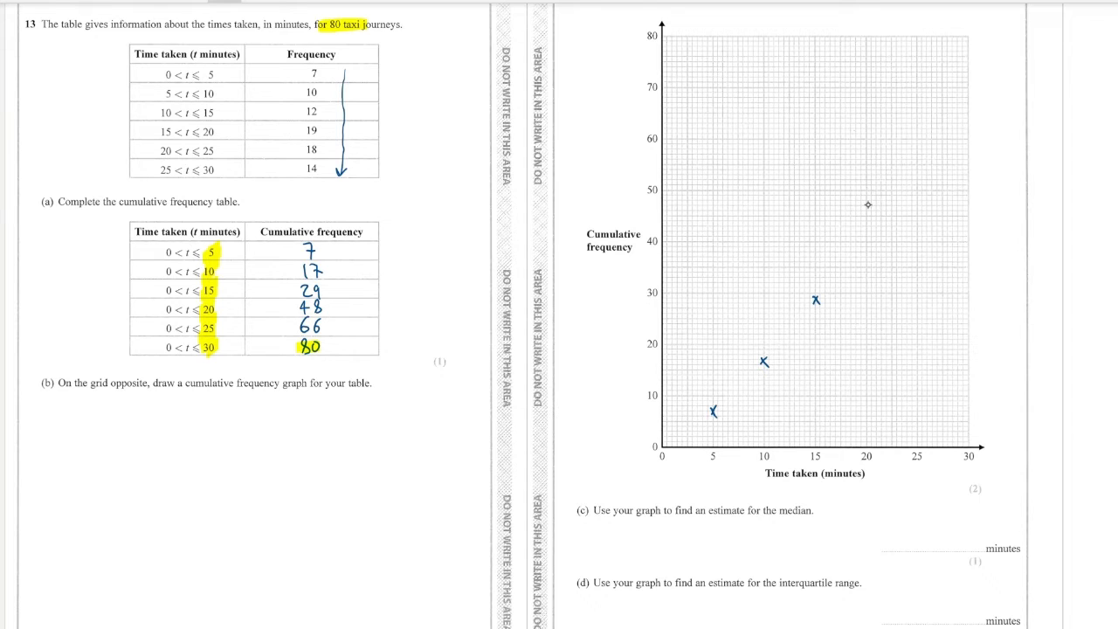
{"action": "left_click", "coordinate": [866, 204]}
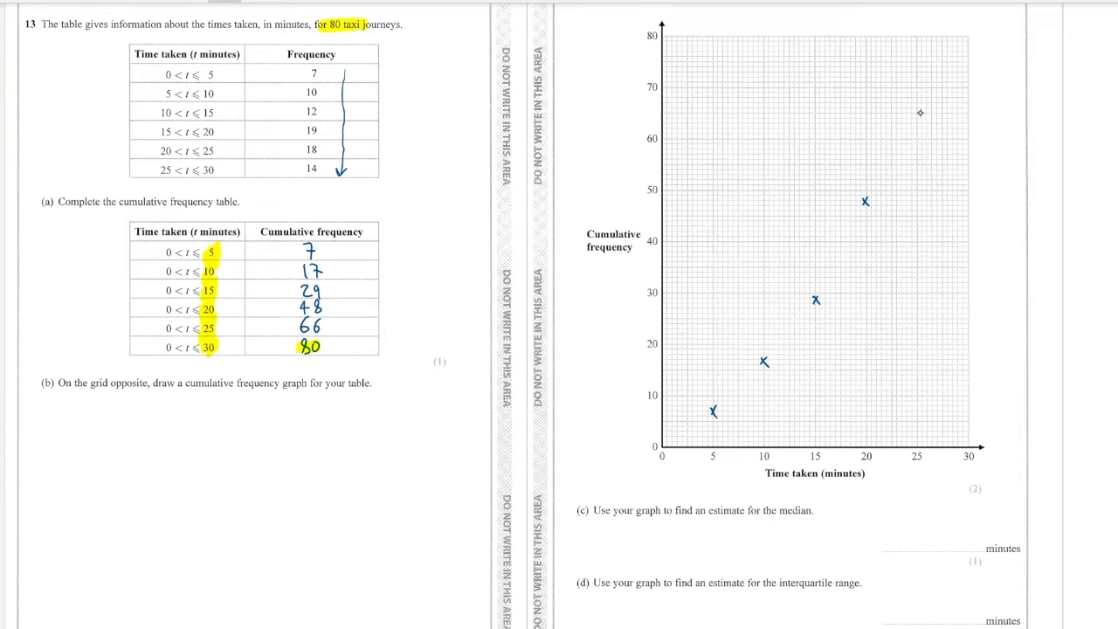
{"action": "left_click", "coordinate": [916, 111]}
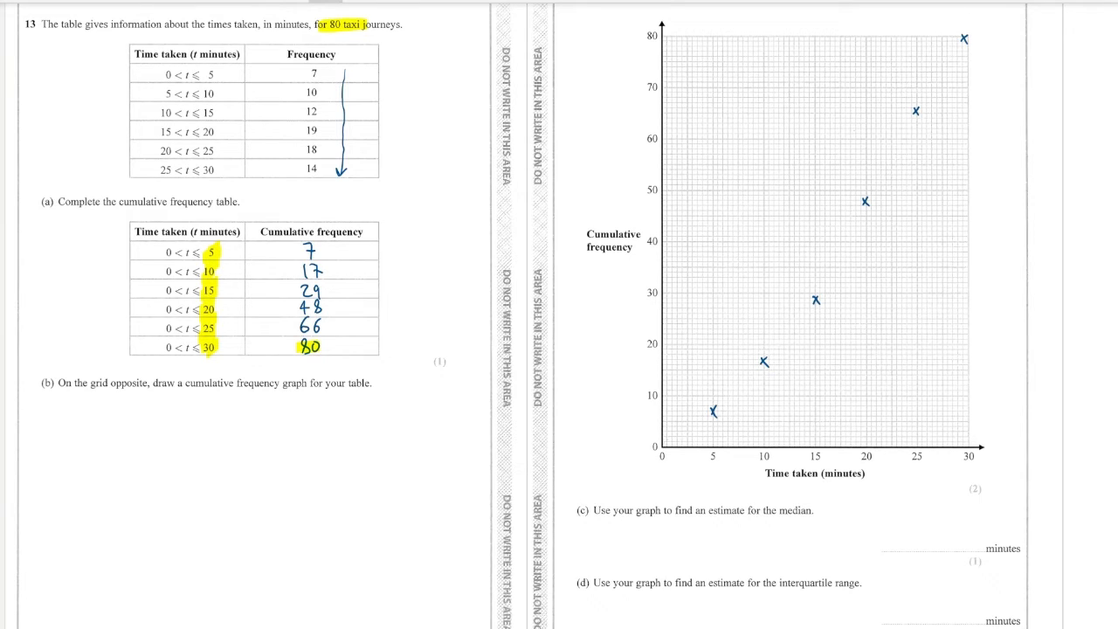
Draw a smooth curve from the origin through the crosses up to (30, 80).
{"action": "left_click_drag", "start_coordinate": [662, 445], "coordinate": [821, 293]}
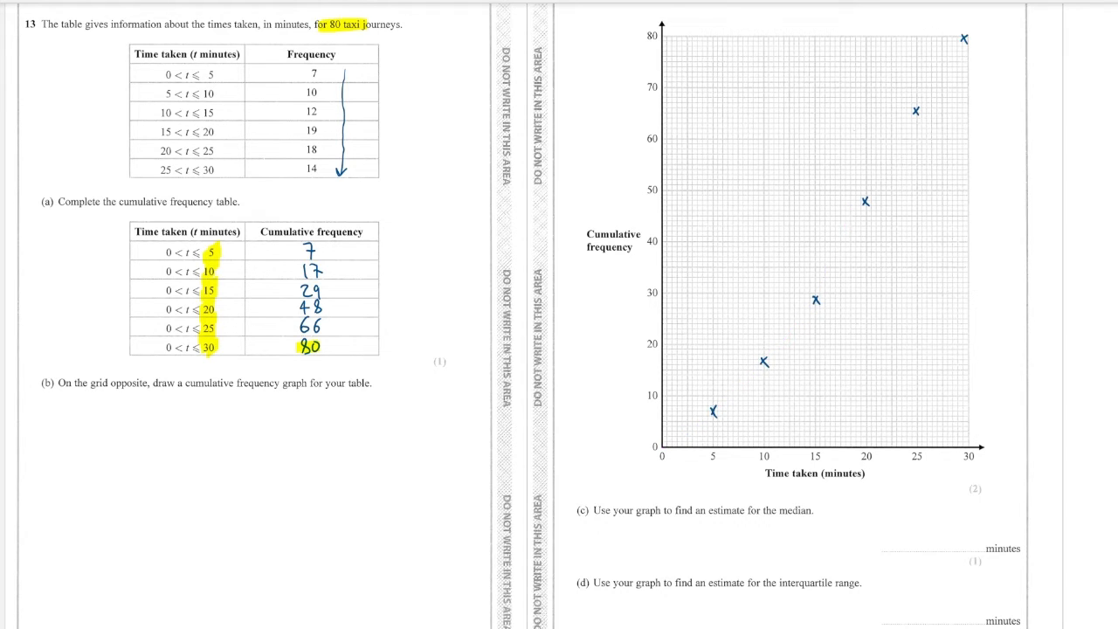
{"action": "left_click_drag", "start_coordinate": [662, 450], "coordinate": [764, 361]}
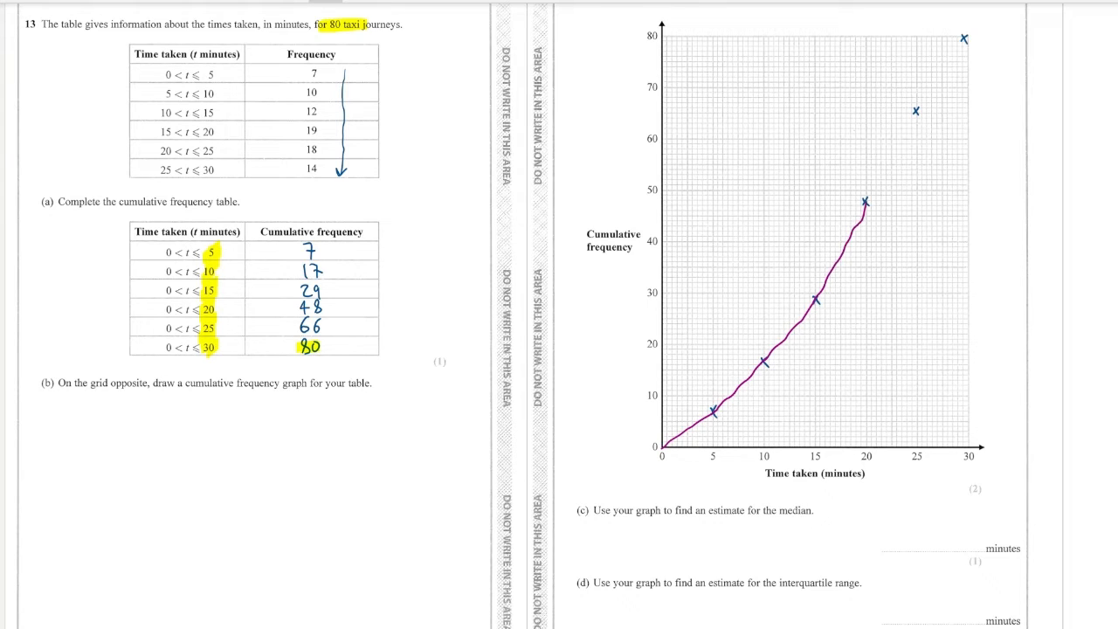
{"action": "left_click_drag", "start_coordinate": [861, 201], "coordinate": [960, 43]}
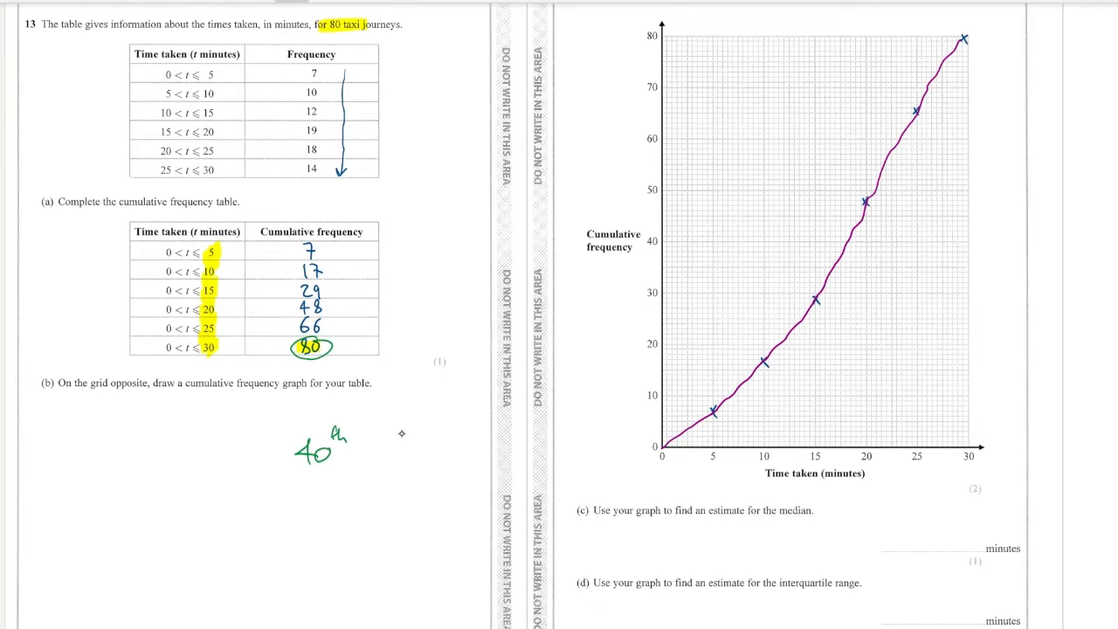
Draw reading lines from 40 across to the curve and down, giving a median of 18 minutes.
{"action": "left_click_drag", "start_coordinate": [662, 243], "coordinate": [743, 242]}
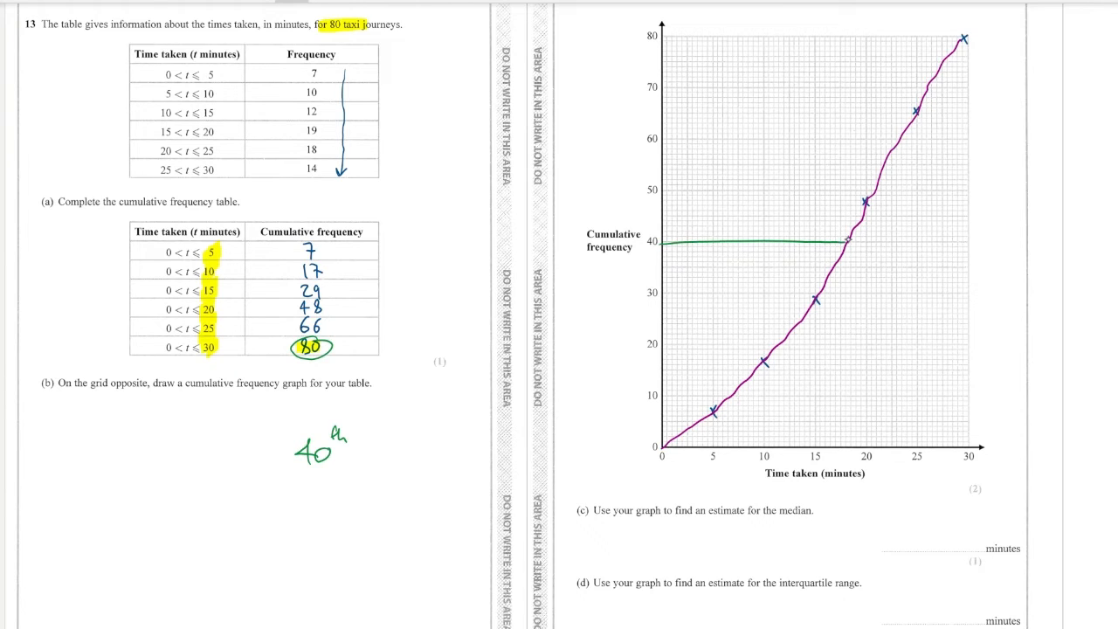
{"action": "left_click_drag", "start_coordinate": [845, 242], "coordinate": [846, 312]}
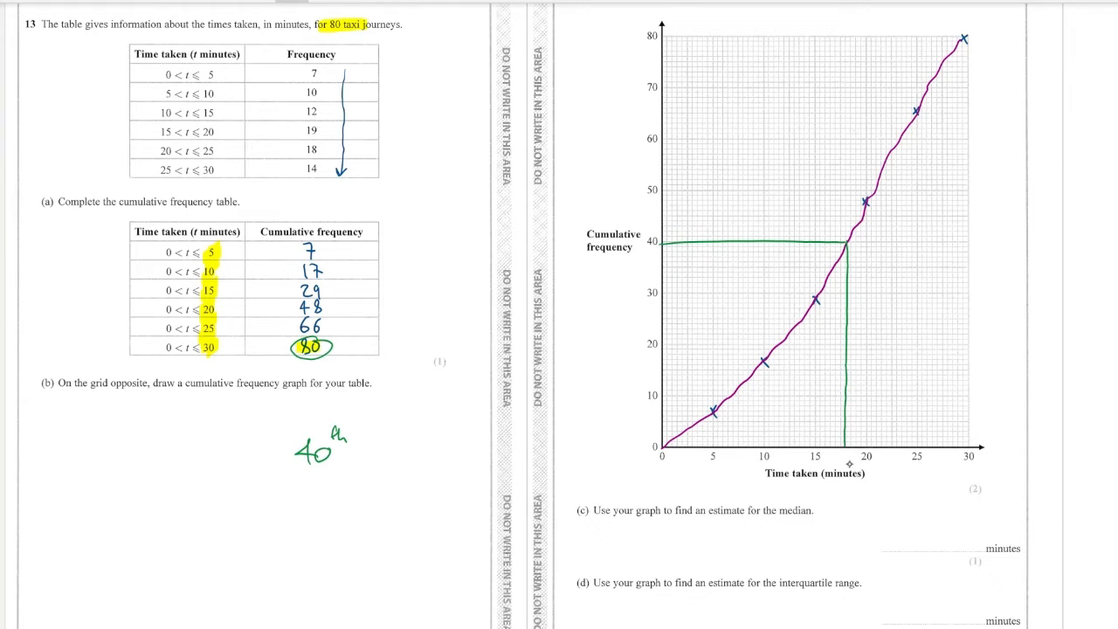
{"action": "mouse_move", "coordinate": [914, 500]}
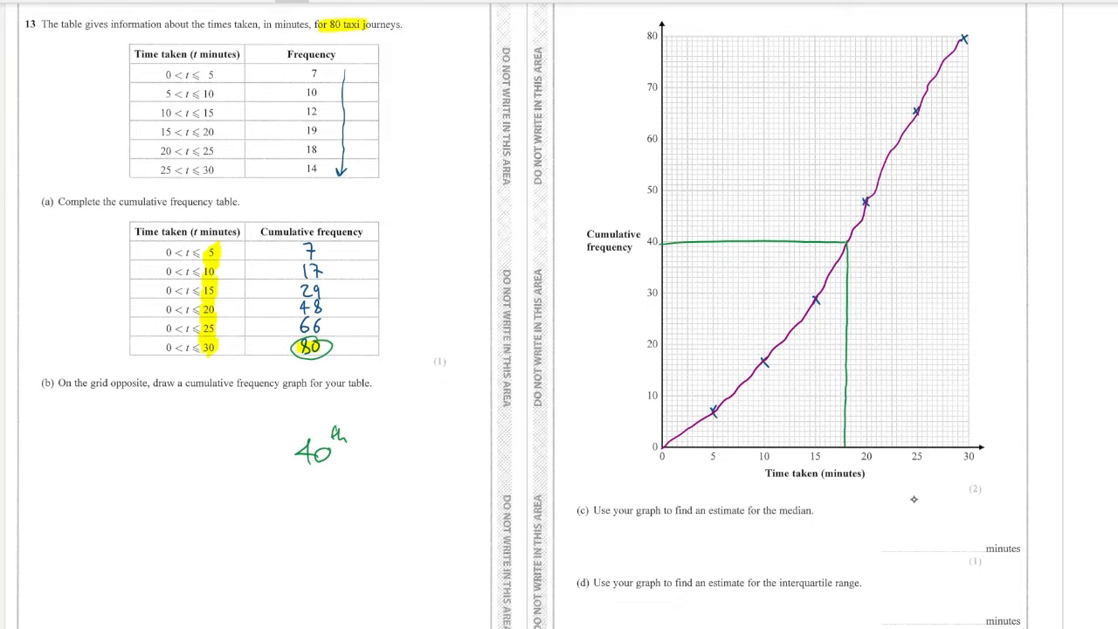
{"action": "type", "text": "18"}
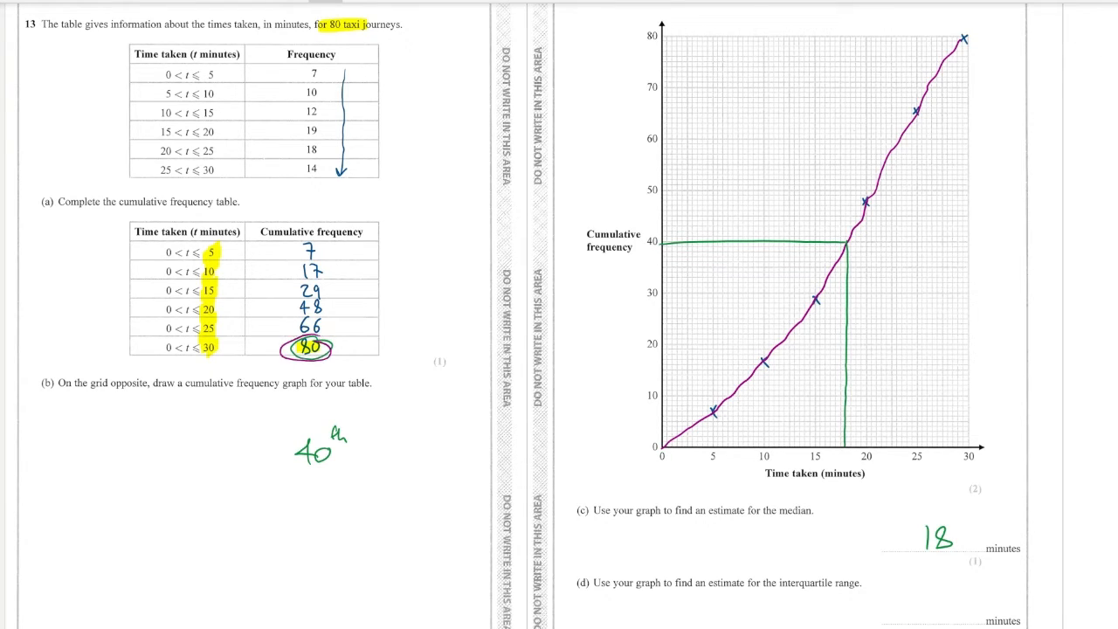
{"action": "type", "text": "2"}
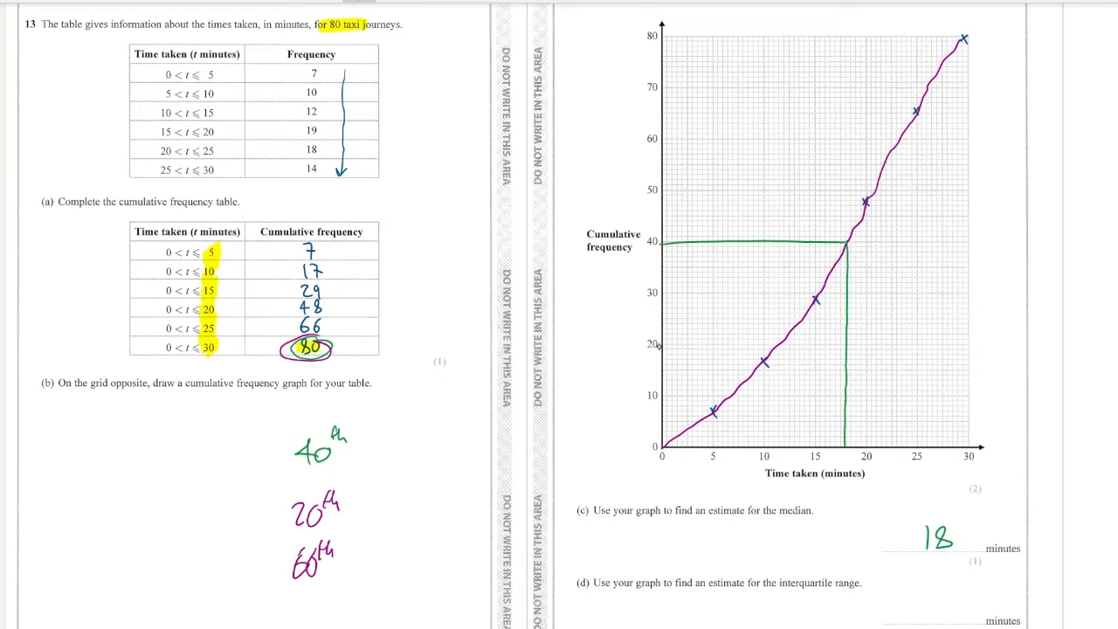
Draw reading lines at 20 and 60 giving quartiles 12 and 23, and write 23 − 12.
{"action": "left_click_drag", "start_coordinate": [662, 346], "coordinate": [776, 346]}
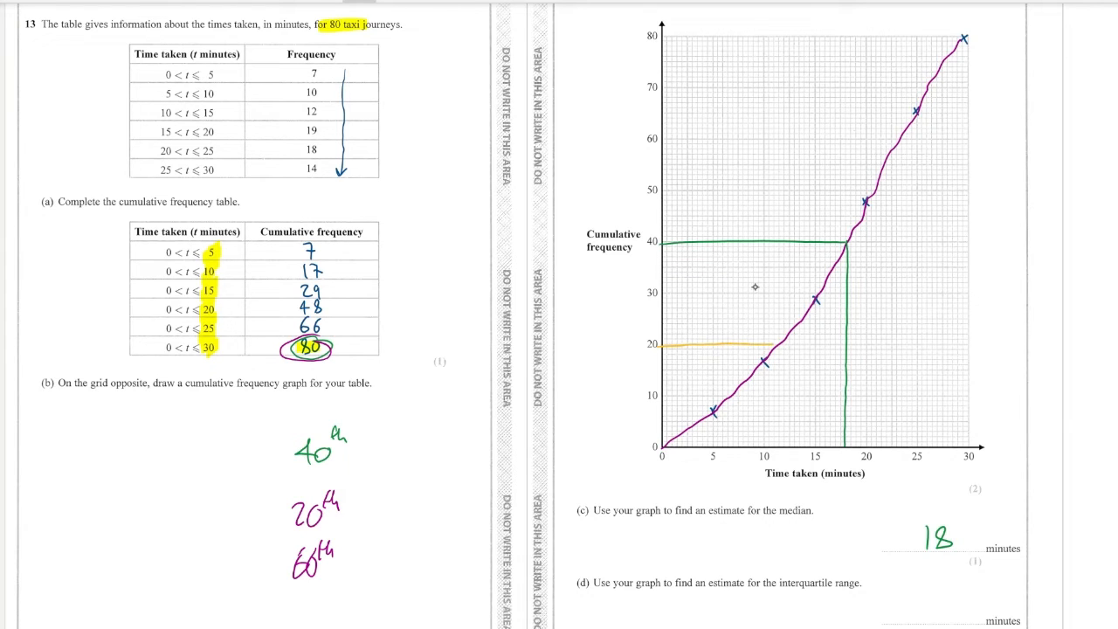
{"action": "left_click_drag", "start_coordinate": [768, 347], "coordinate": [777, 398]}
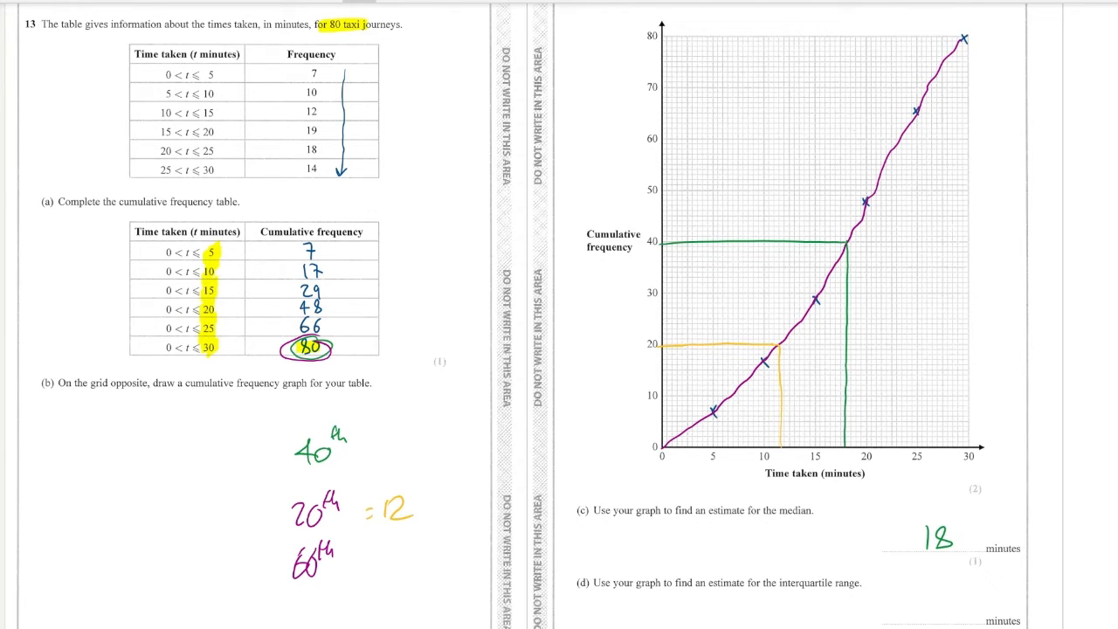
{"action": "left_click_drag", "start_coordinate": [664, 143], "coordinate": [791, 142]}
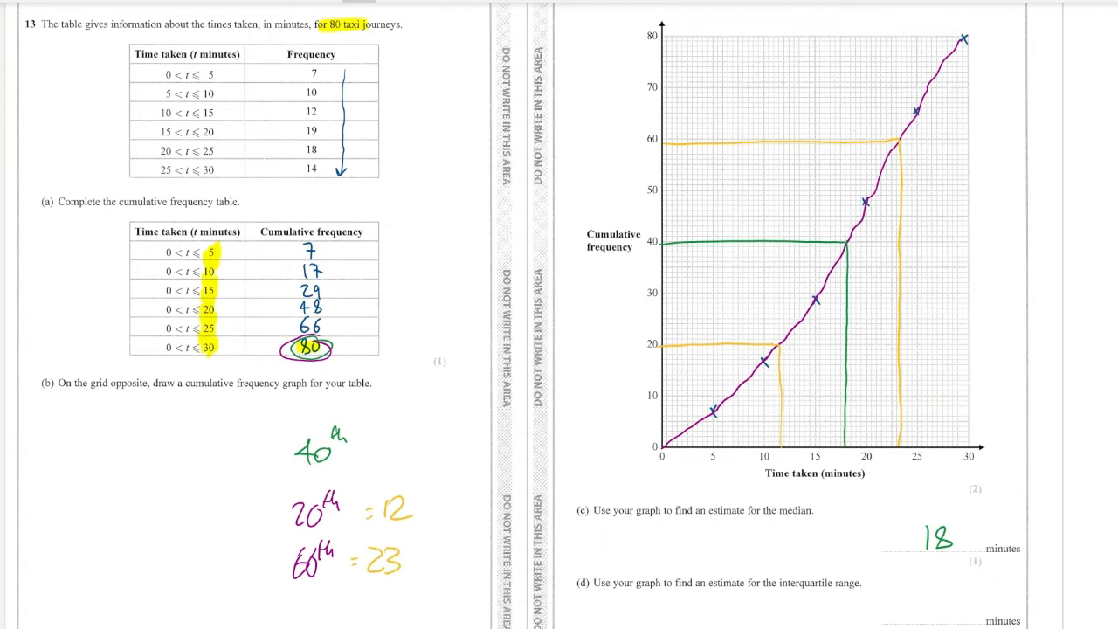
{"action": "type", "text": "27"}
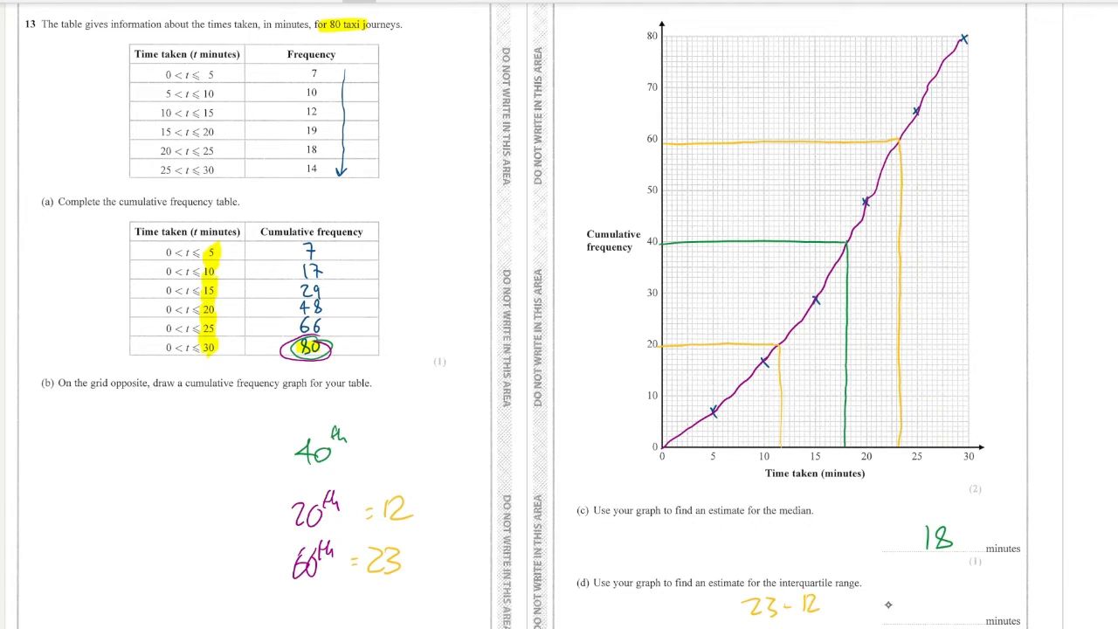
{"action": "type", "text": "1"}
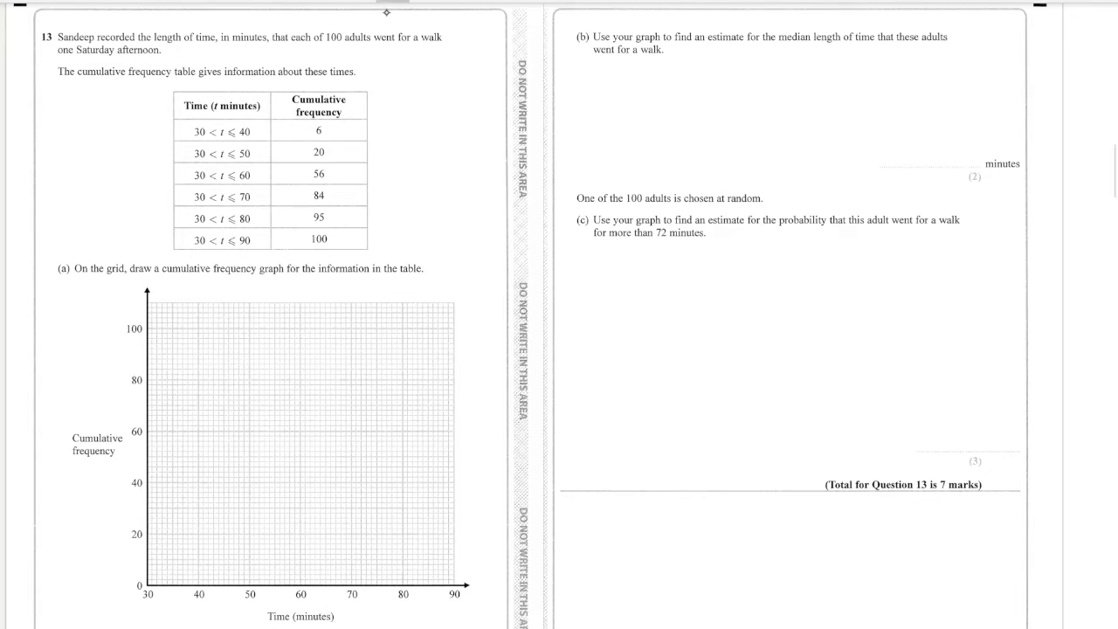
Highlight upper bounds and plot walking-time points from (40, 6) to (90, 100).
{"action": "left_click_drag", "start_coordinate": [238, 126], "coordinate": [239, 227]}
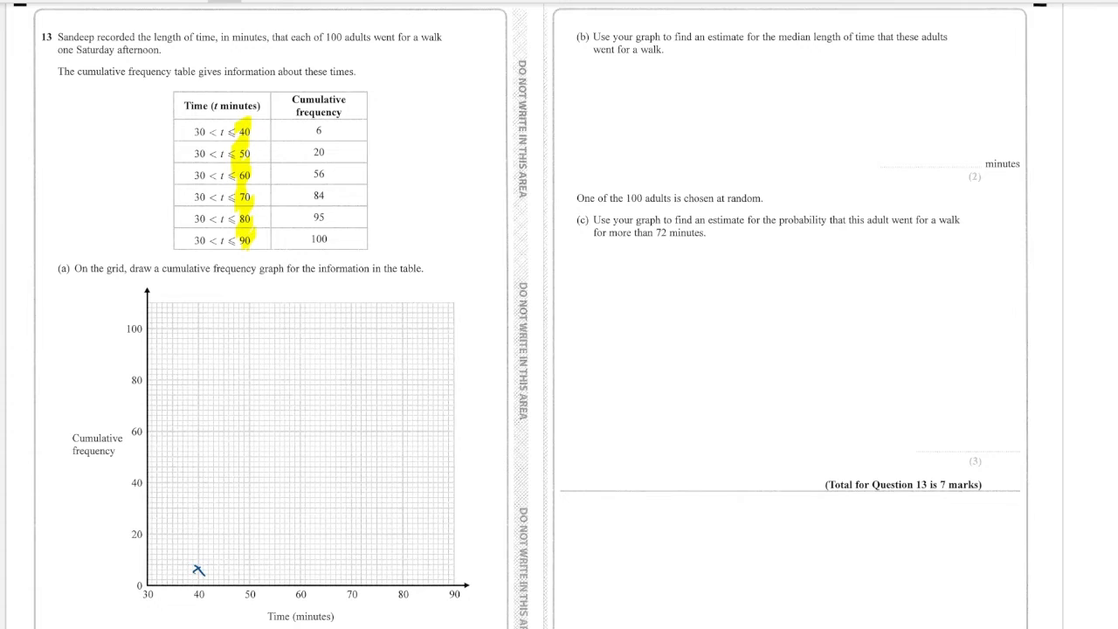
{"action": "left_click", "coordinate": [249, 534]}
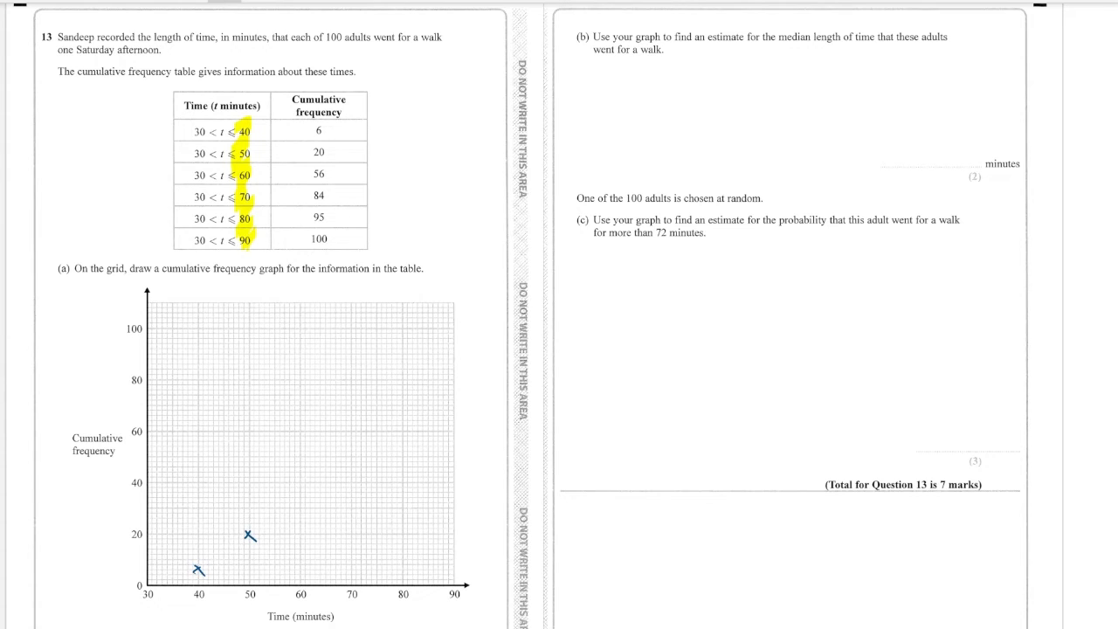
{"action": "left_click", "coordinate": [302, 441]}
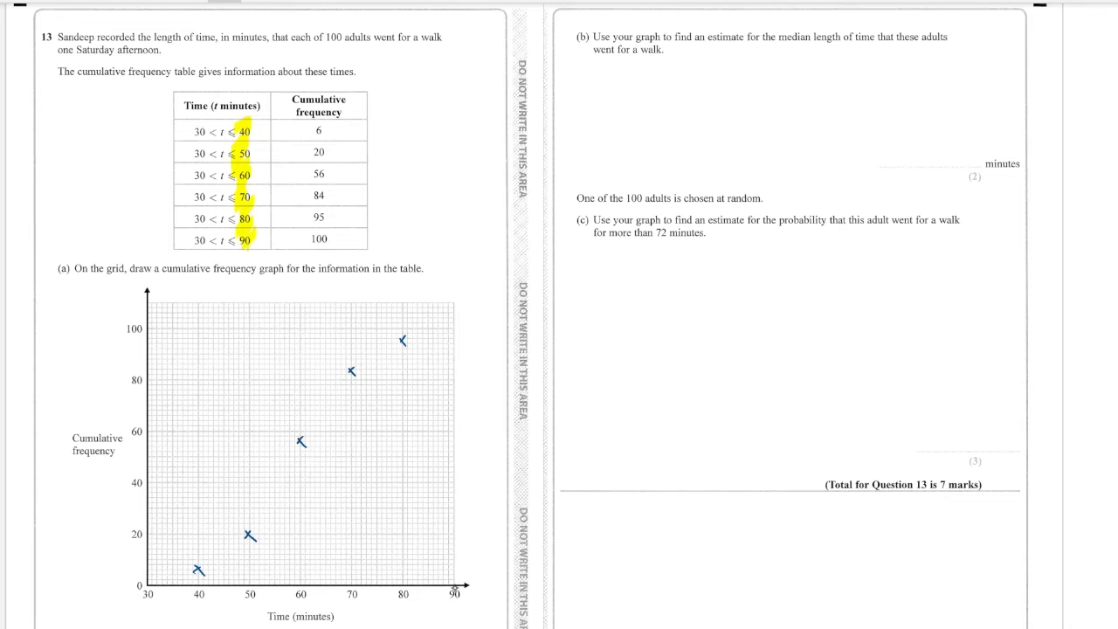
{"action": "left_click", "coordinate": [451, 330]}
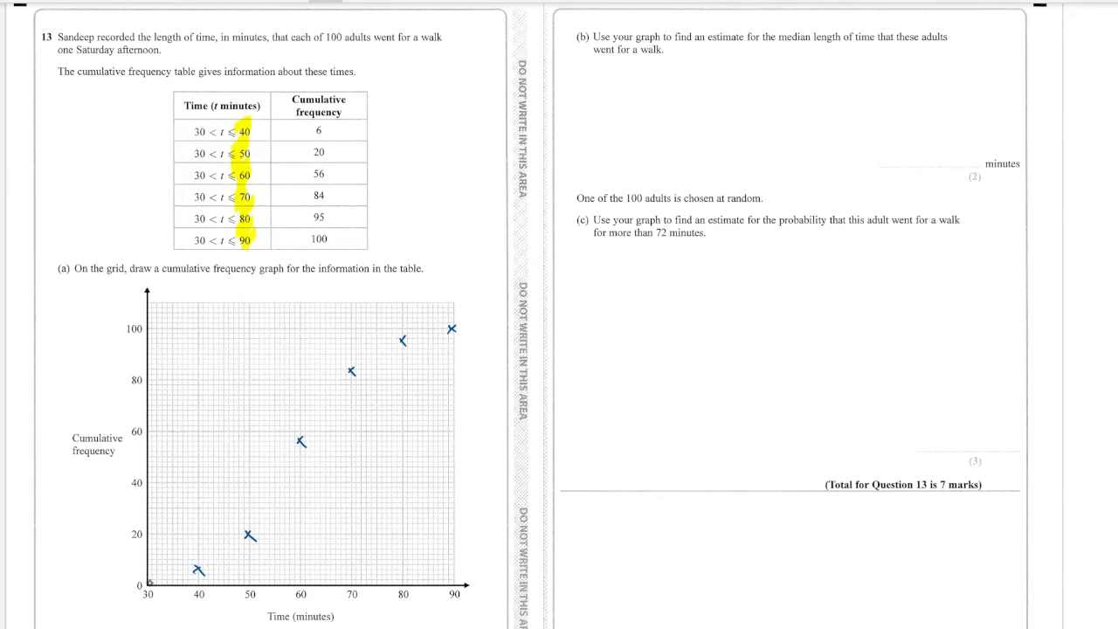
Draw the smooth curve from (30, 0) through the six walking-time points.
{"action": "left_click_drag", "start_coordinate": [148, 584], "coordinate": [275, 476]}
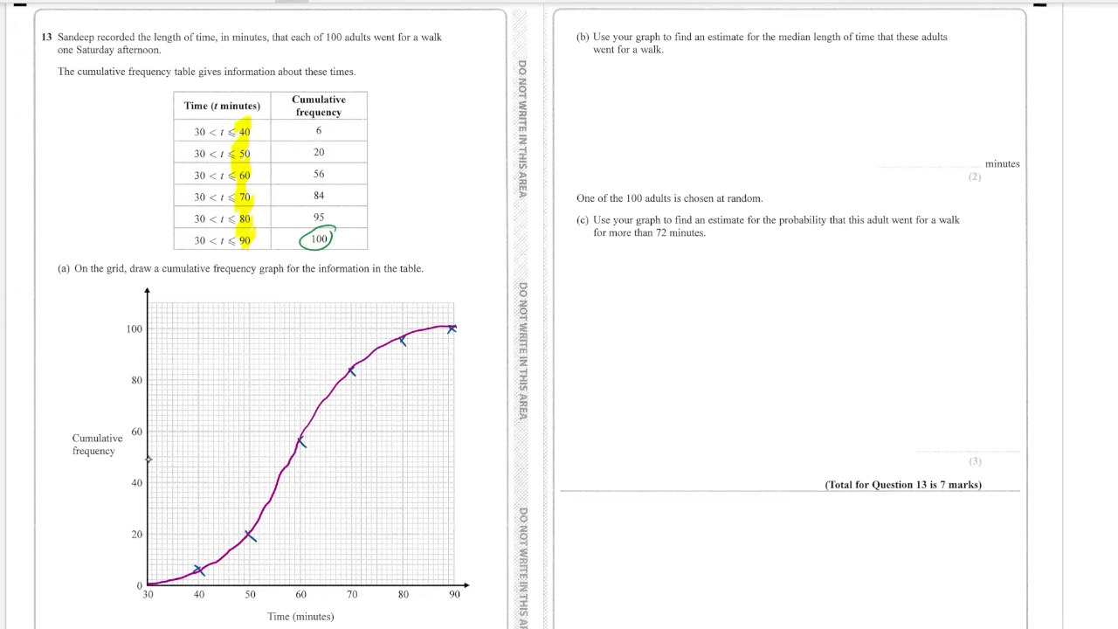
Draw reading lines from 50 across and down, and write the median as 59 minutes.
{"action": "left_click_drag", "start_coordinate": [146, 455], "coordinate": [189, 455]}
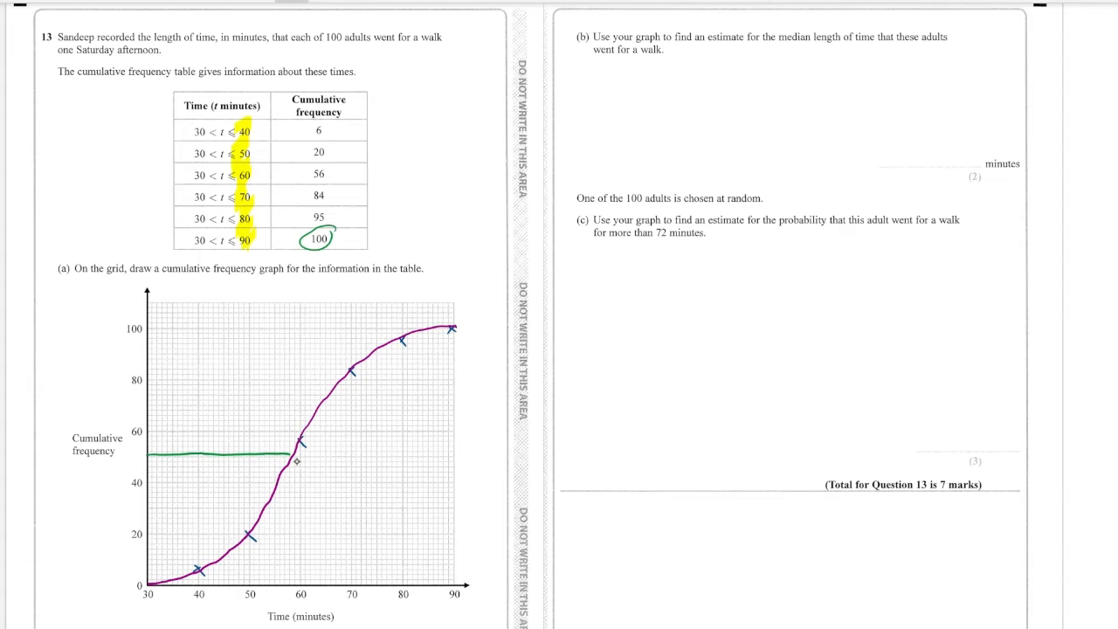
{"action": "left_click_drag", "start_coordinate": [293, 457], "coordinate": [294, 559]}
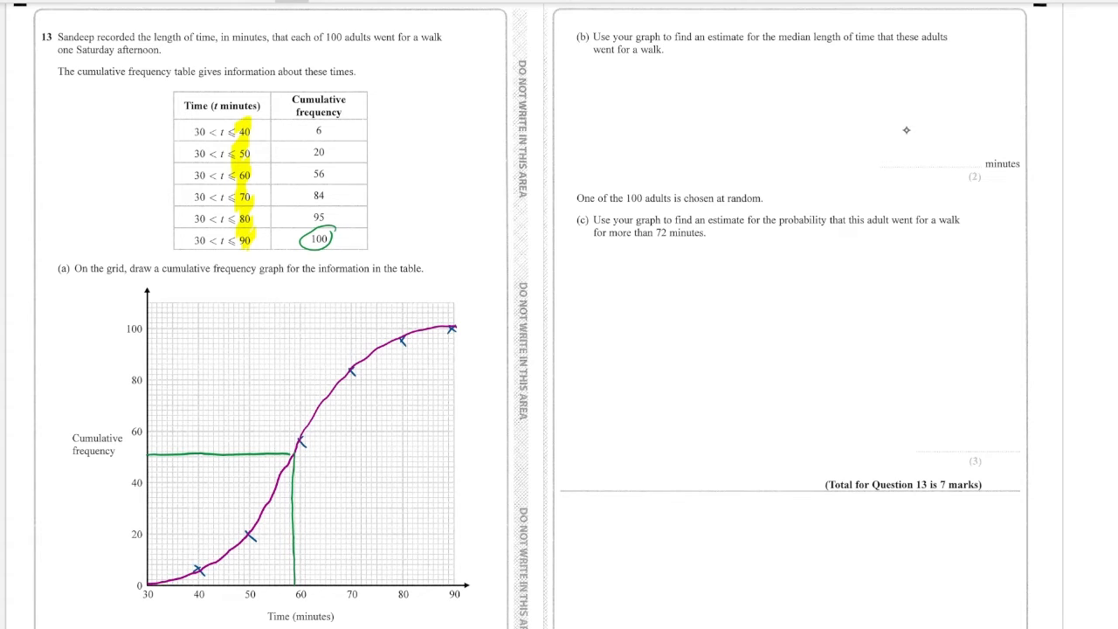
{"action": "type", "text": "59"}
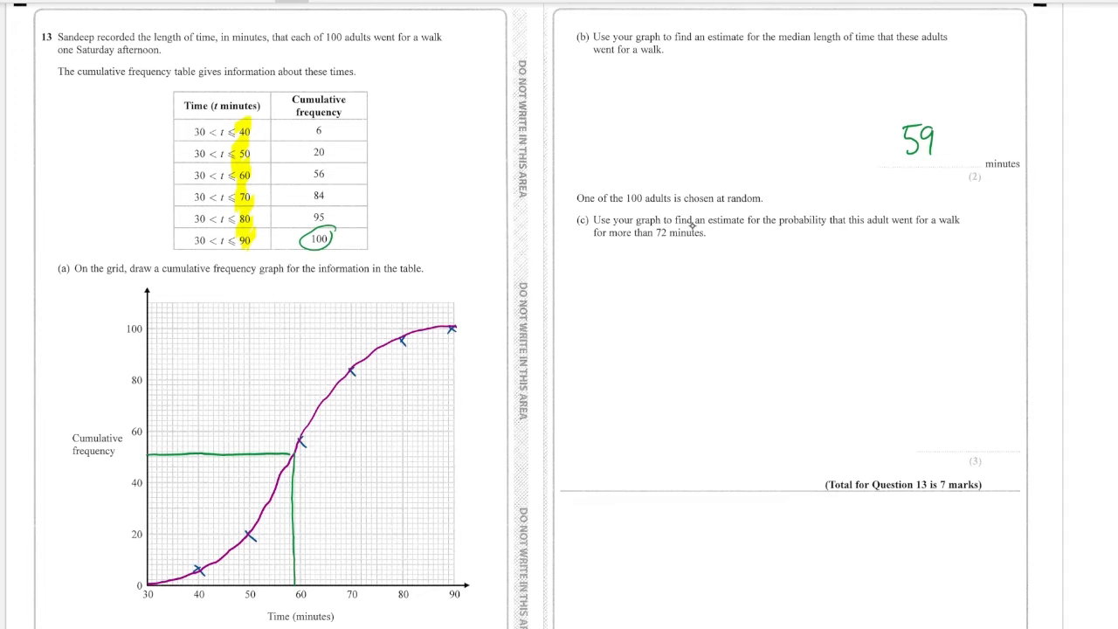
{"action": "mouse_move", "coordinate": [873, 222]}
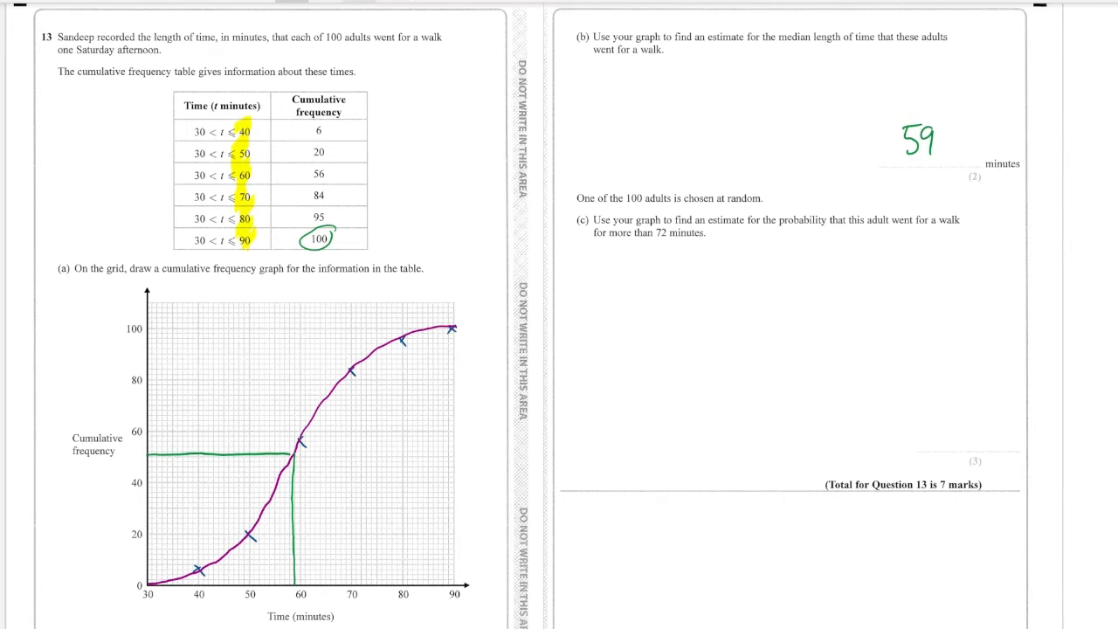
{"action": "mouse_move", "coordinate": [366, 555]}
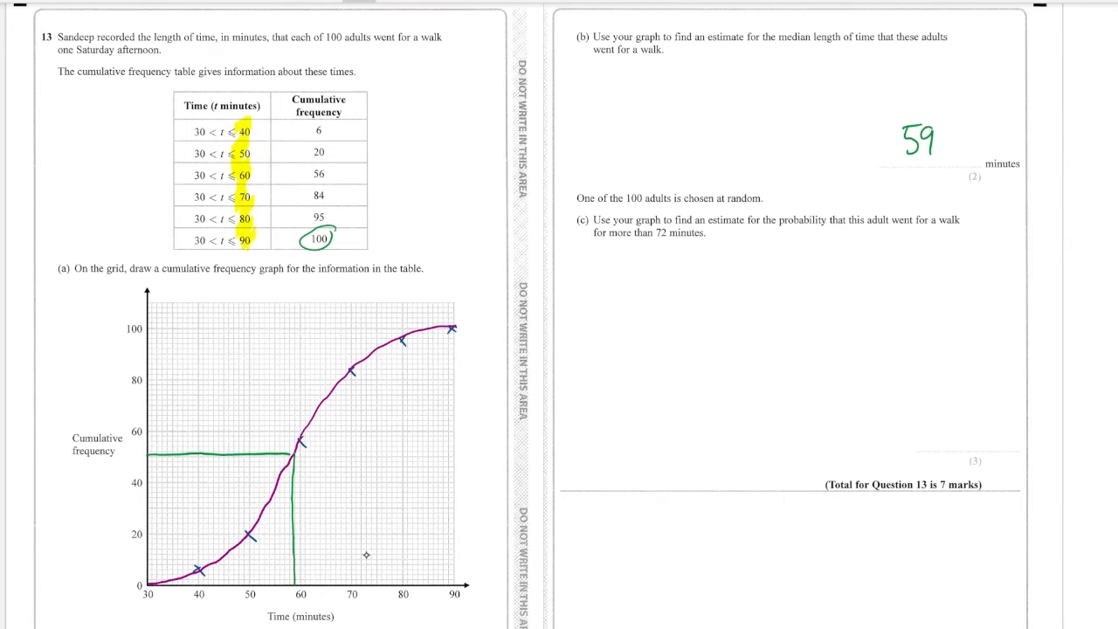
Draw a reading line at 72 minutes, read 86, and work out 100 − 86 = 14.
{"action": "left_click_drag", "start_coordinate": [365, 524], "coordinate": [365, 576]}
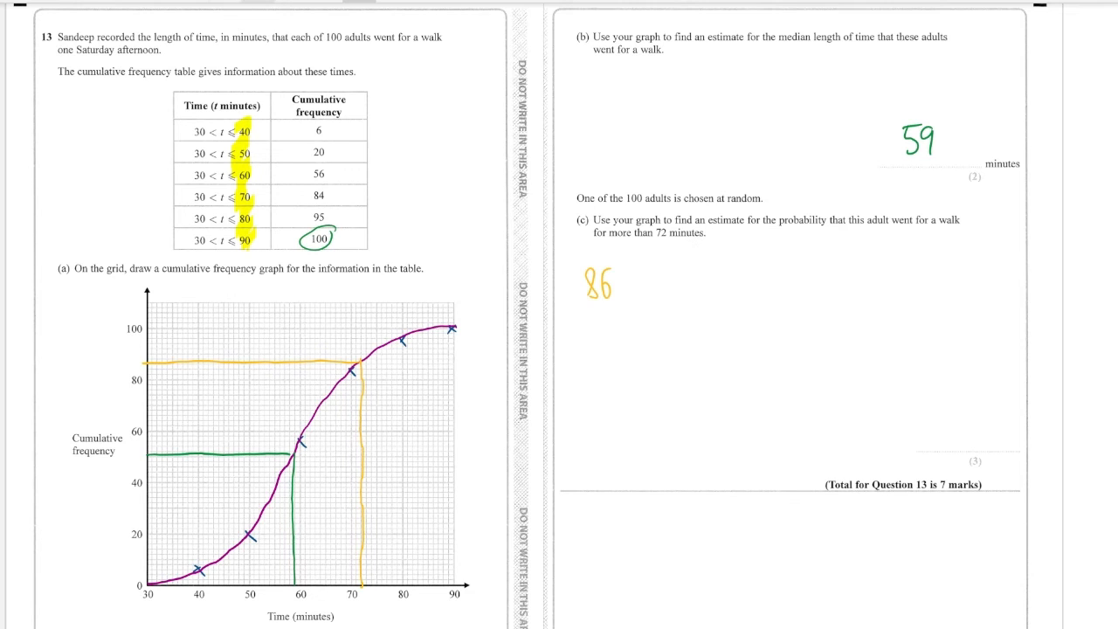
{"action": "type", "text": "10"}
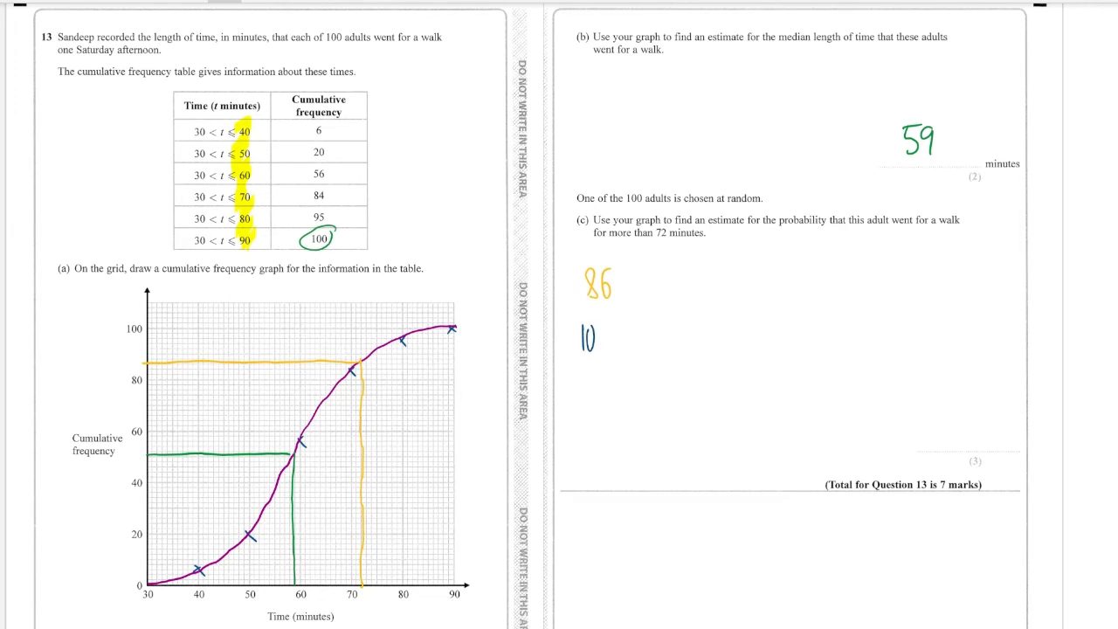
{"action": "type", "text": "100-86 ="}
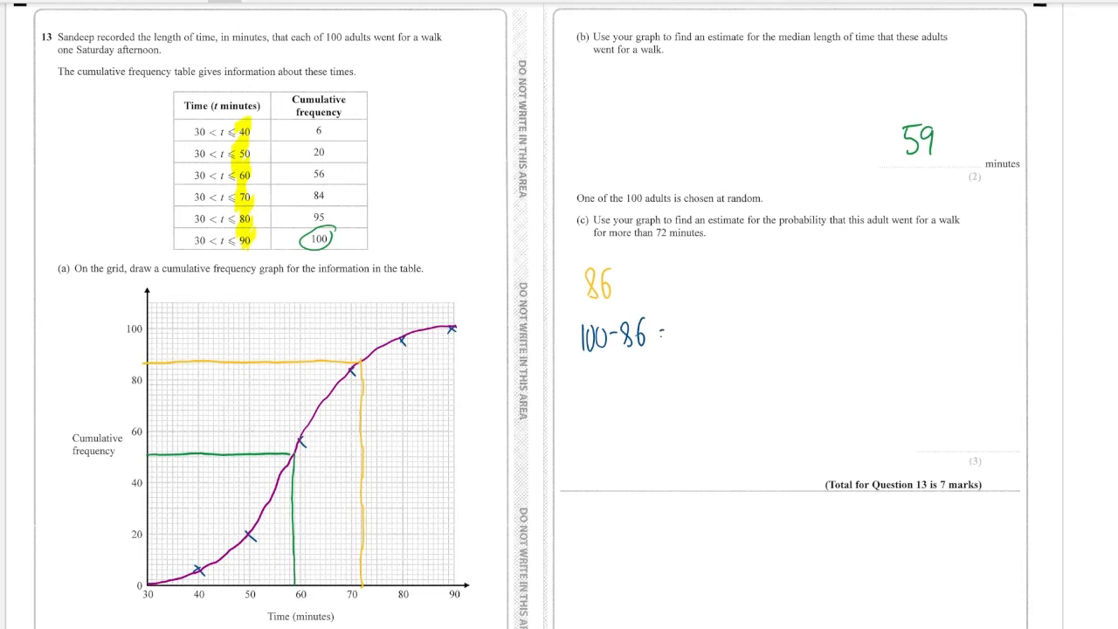
{"action": "type", "text": "14"}
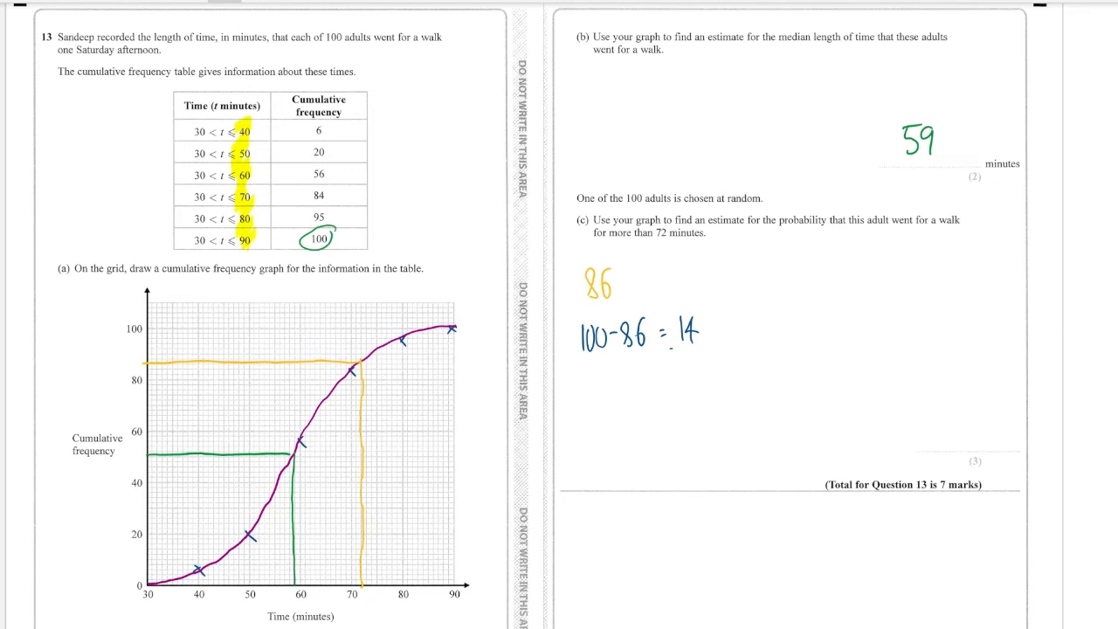
Underline 14 and the word probability, and write the probability 14/100.
{"action": "left_click_drag", "start_coordinate": [668, 352], "coordinate": [715, 352]}
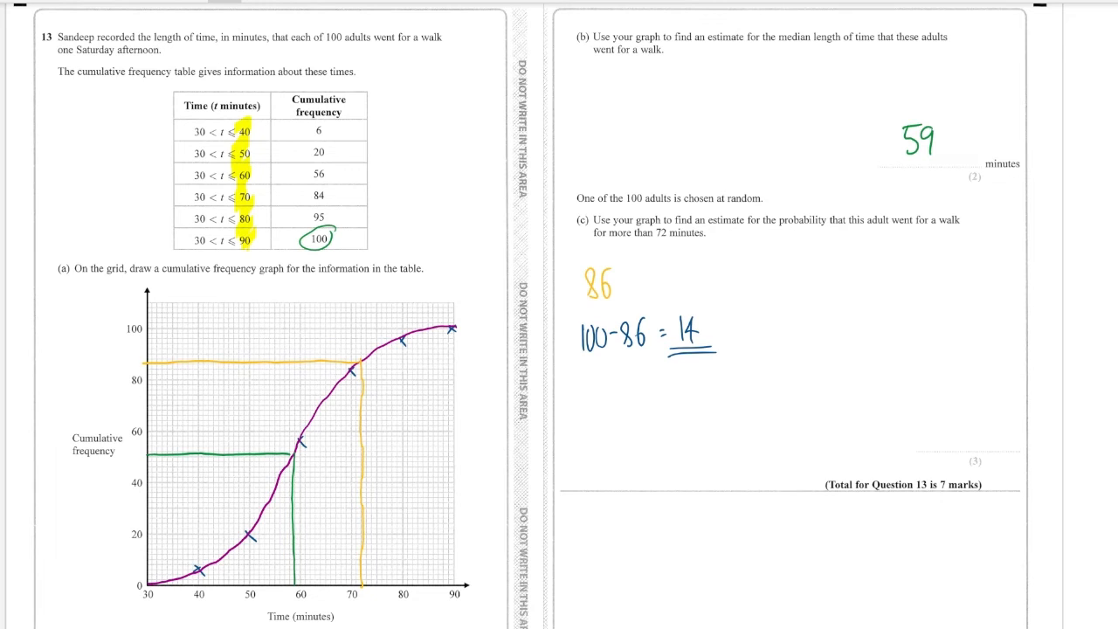
{"action": "left_click_drag", "start_coordinate": [772, 231], "coordinate": [823, 228]}
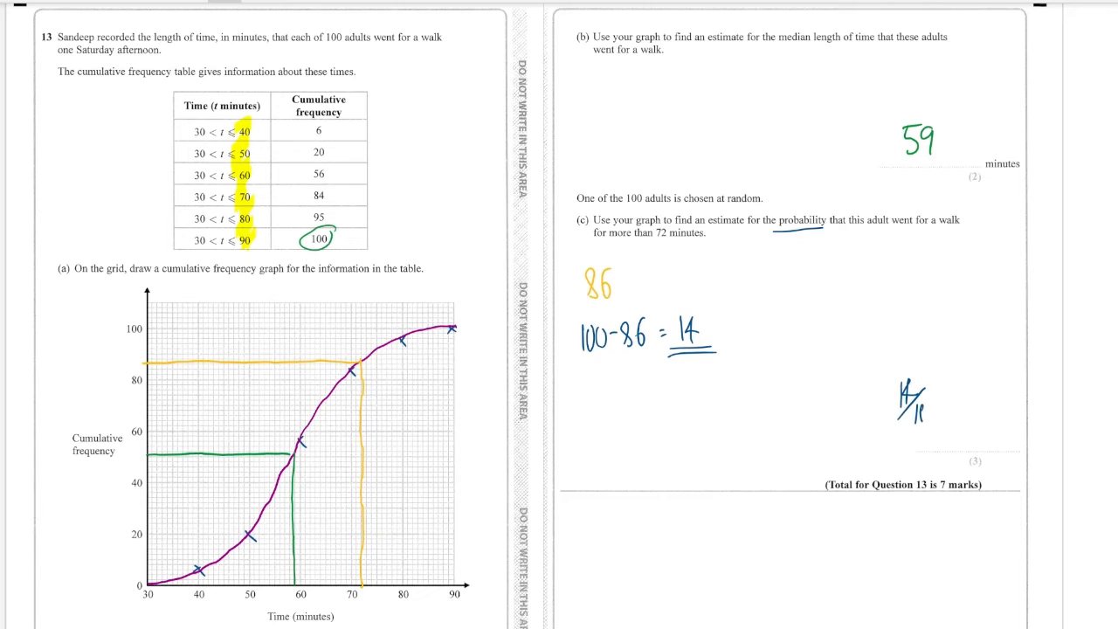
{"action": "type", "text": "100"}
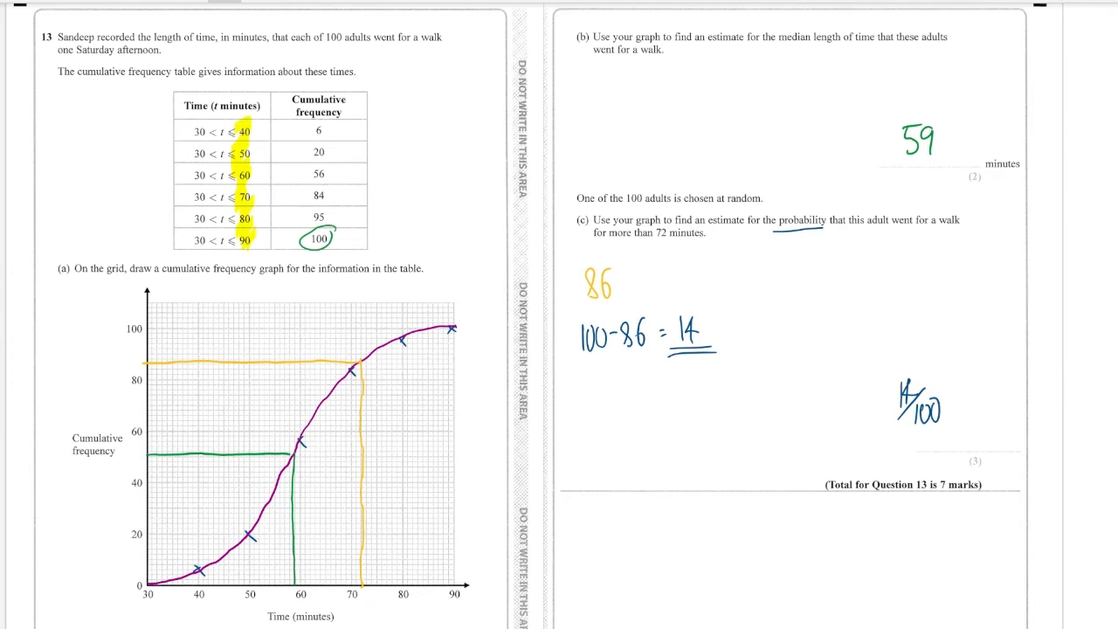
Scroll to the 80-films question and draw reading lines at 20 and 60, noting lower quartile 103.
{"action": "scroll", "scroll_direction": "down", "scroll_amount": 3}
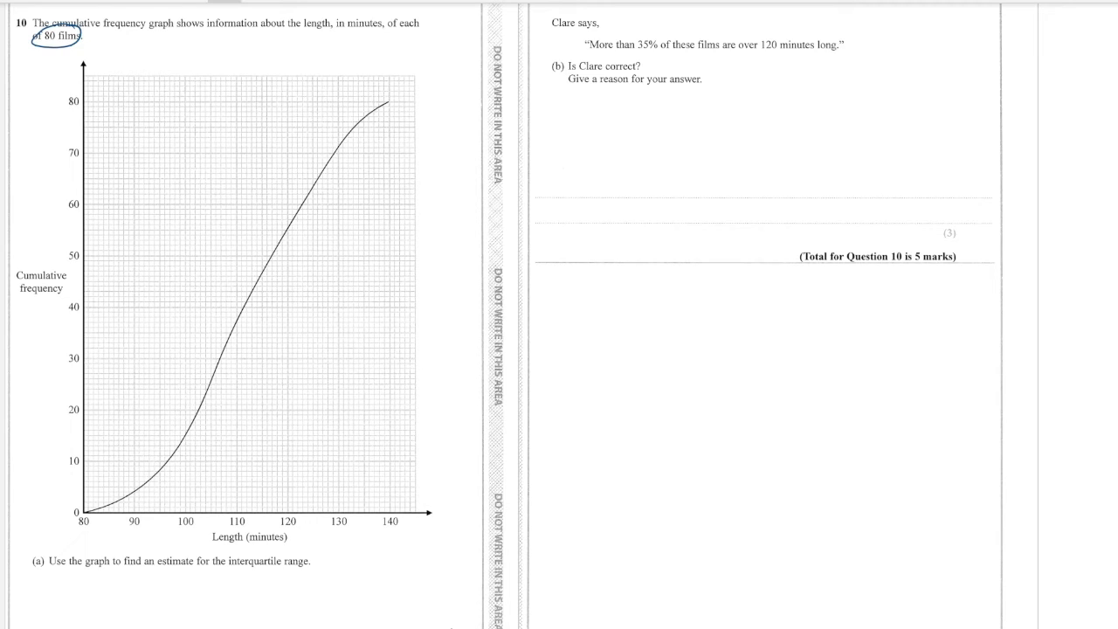
{"action": "type", "text": "2c"}
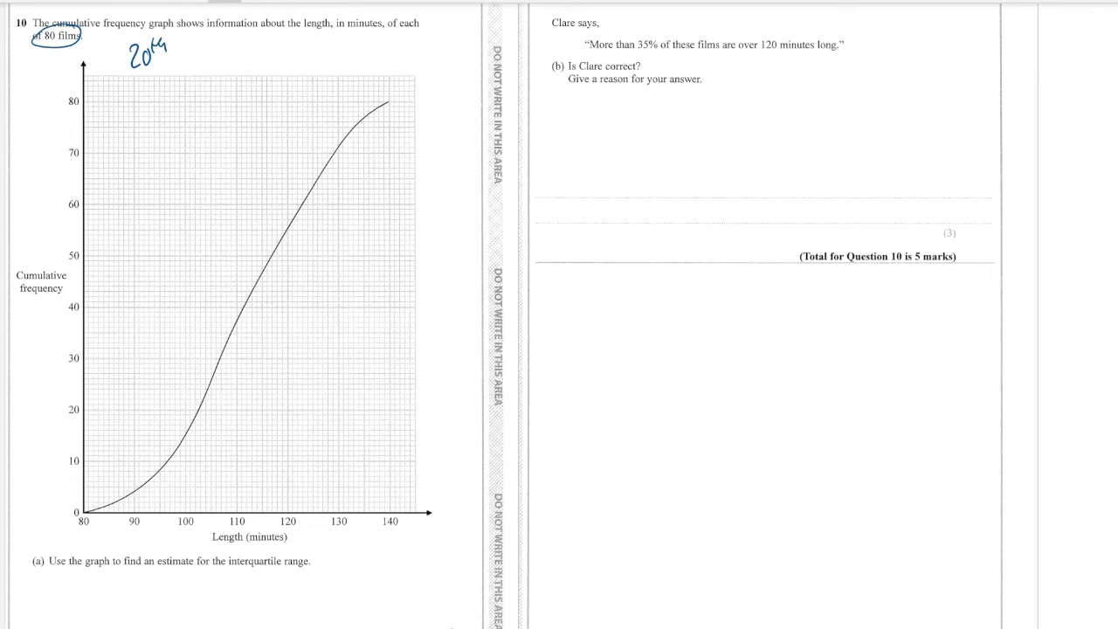
{"action": "left_click_drag", "start_coordinate": [80, 412], "coordinate": [127, 412]}
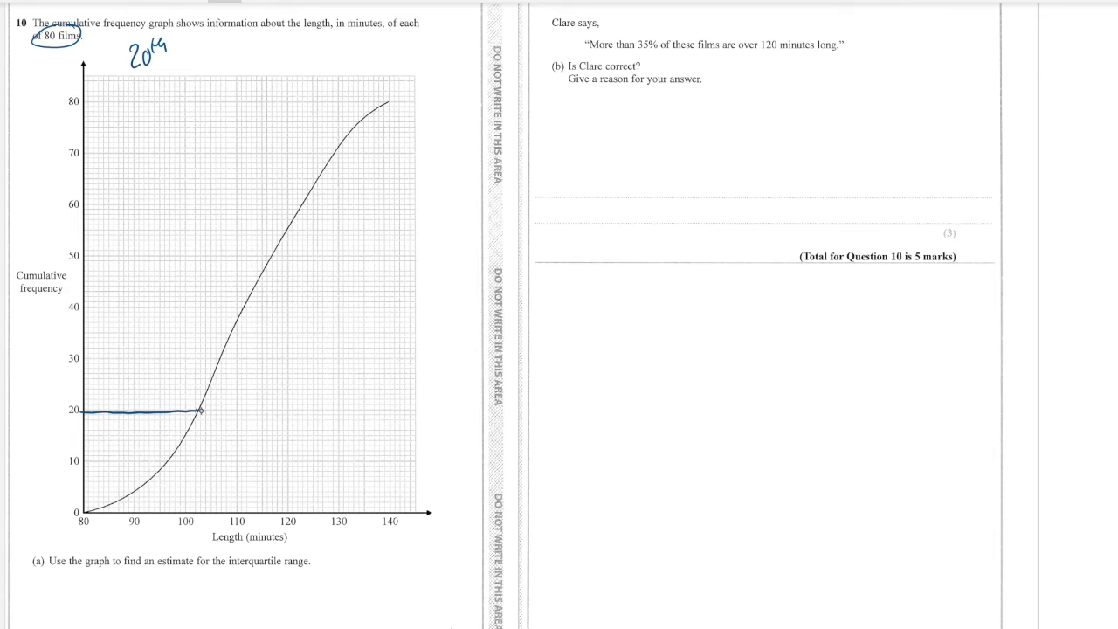
{"action": "left_click_drag", "start_coordinate": [199, 410], "coordinate": [199, 498]}
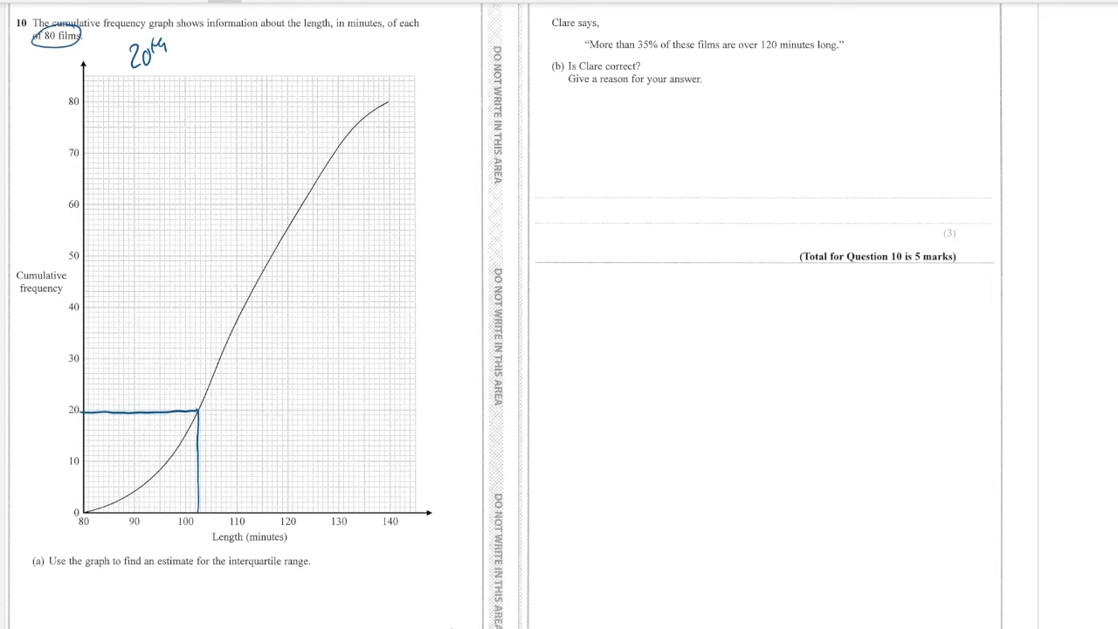
{"action": "type", "text": "103"}
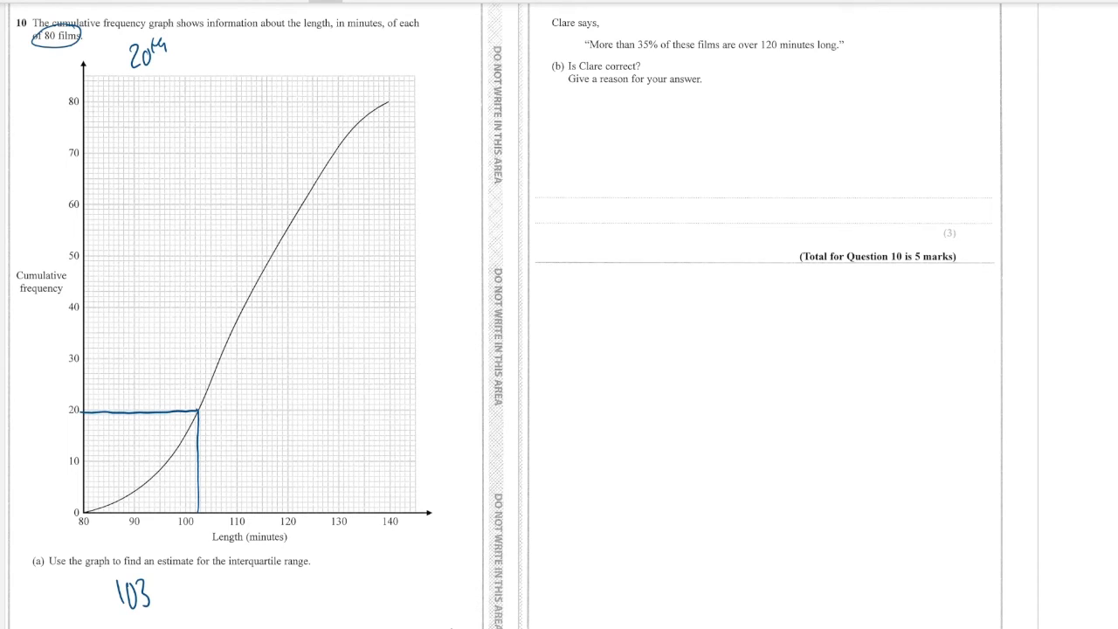
{"action": "left_click_drag", "start_coordinate": [87, 205], "coordinate": [149, 204]}
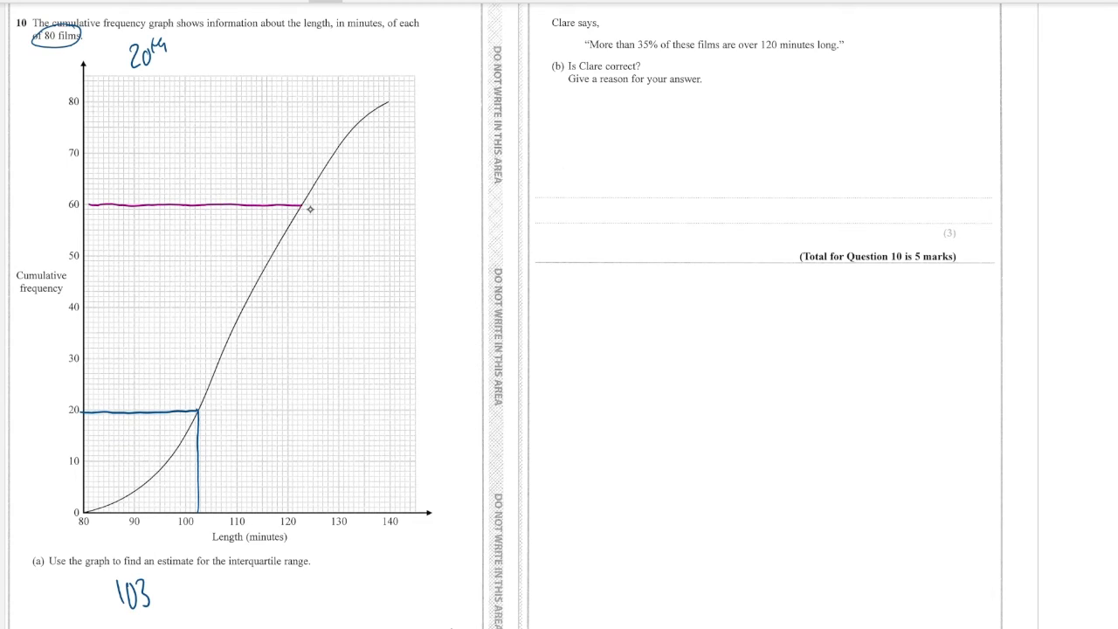
{"action": "left_click_drag", "start_coordinate": [302, 208], "coordinate": [302, 389]}
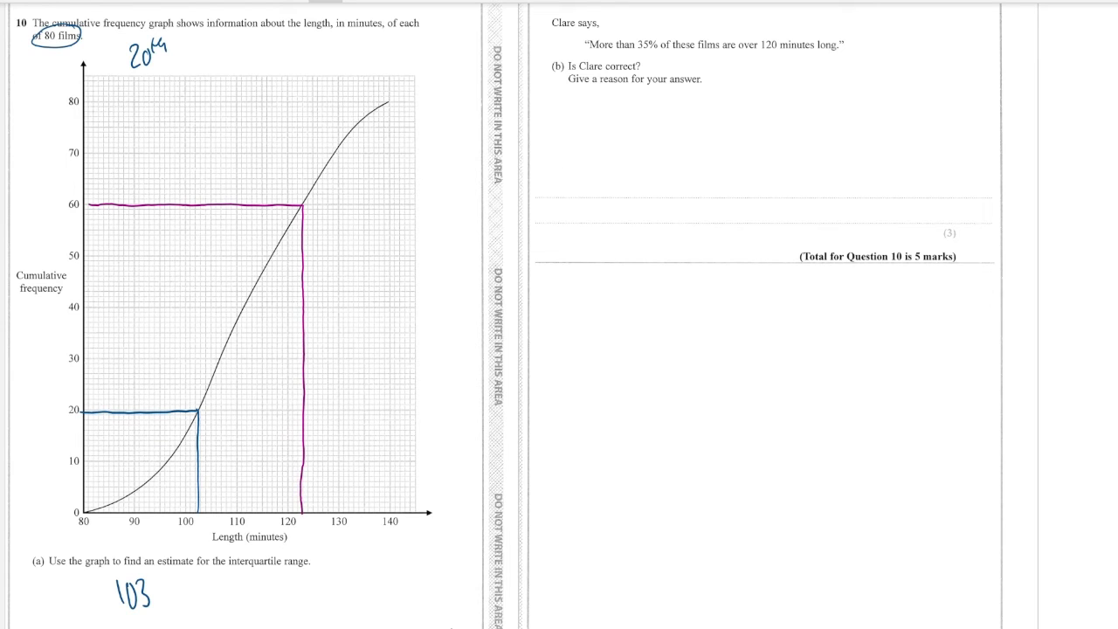
{"action": "mouse_move", "coordinate": [225, 585]}
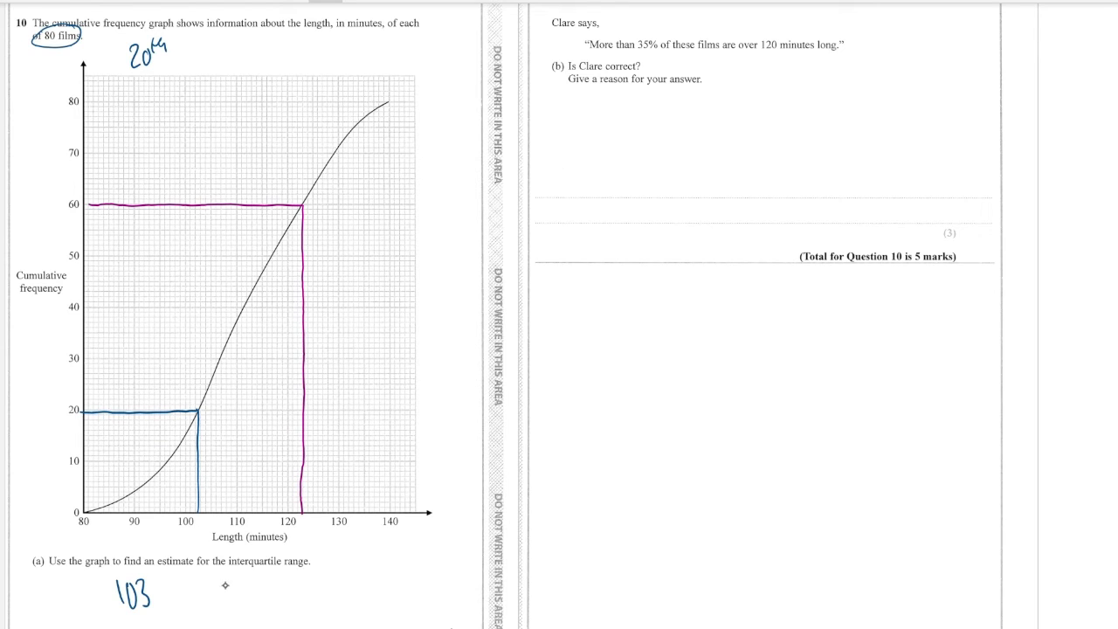
Write upper quartile 123 and draw the 120-minute reading line, recording 55 films.
{"action": "type", "text": "123"}
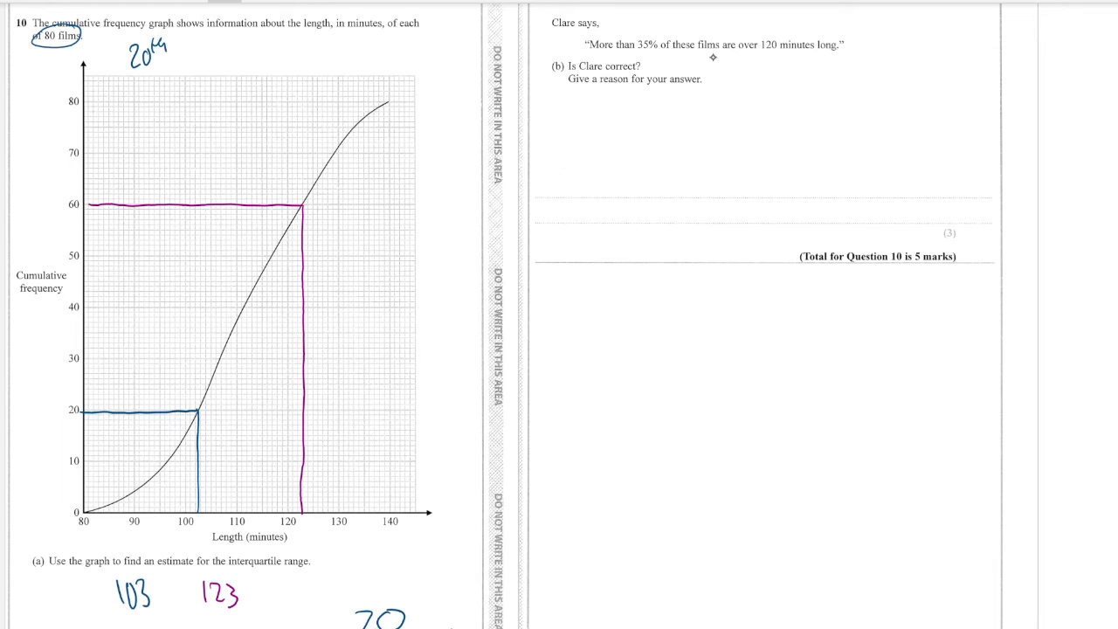
{"action": "mouse_move", "coordinate": [712, 57]}
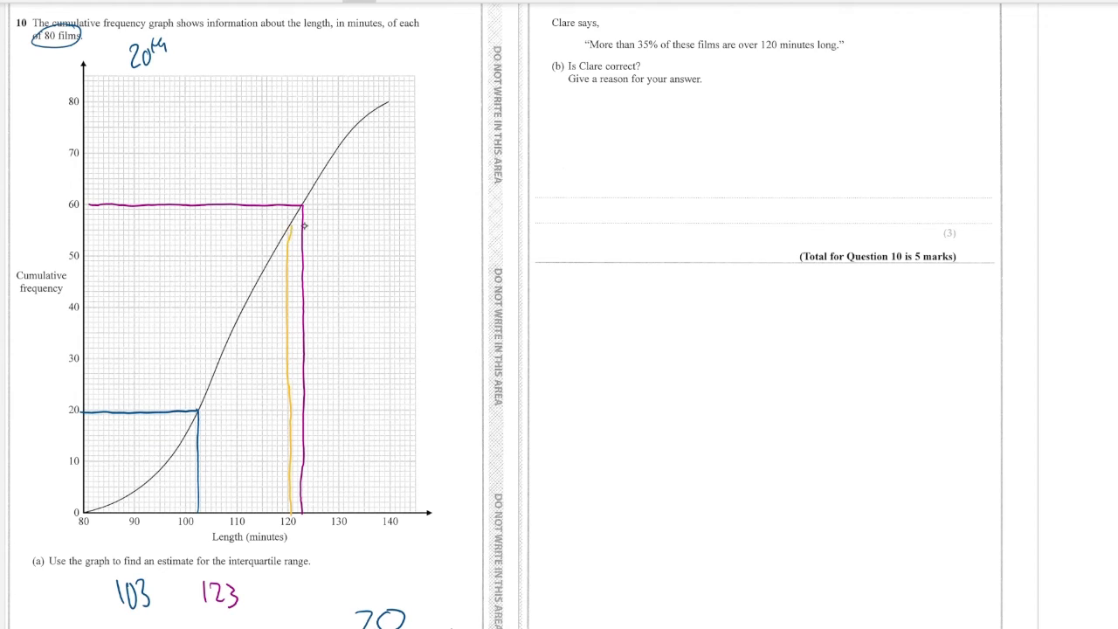
{"action": "left_click_drag", "start_coordinate": [135, 230], "coordinate": [288, 230]}
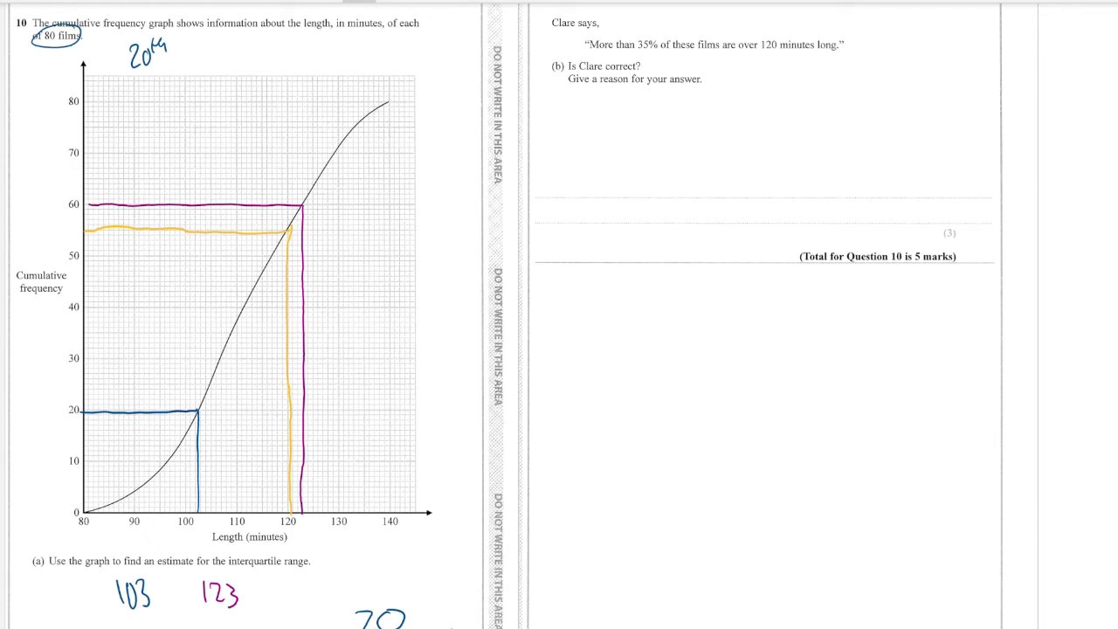
{"action": "type", "text": "55"}
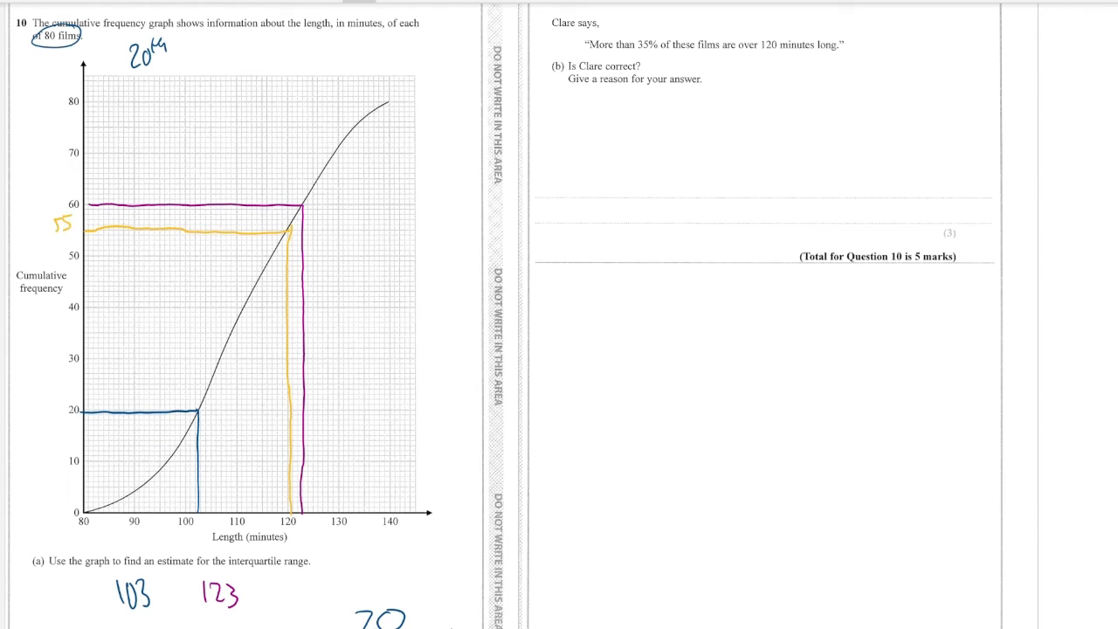
{"action": "mouse_move", "coordinate": [127, 477]}
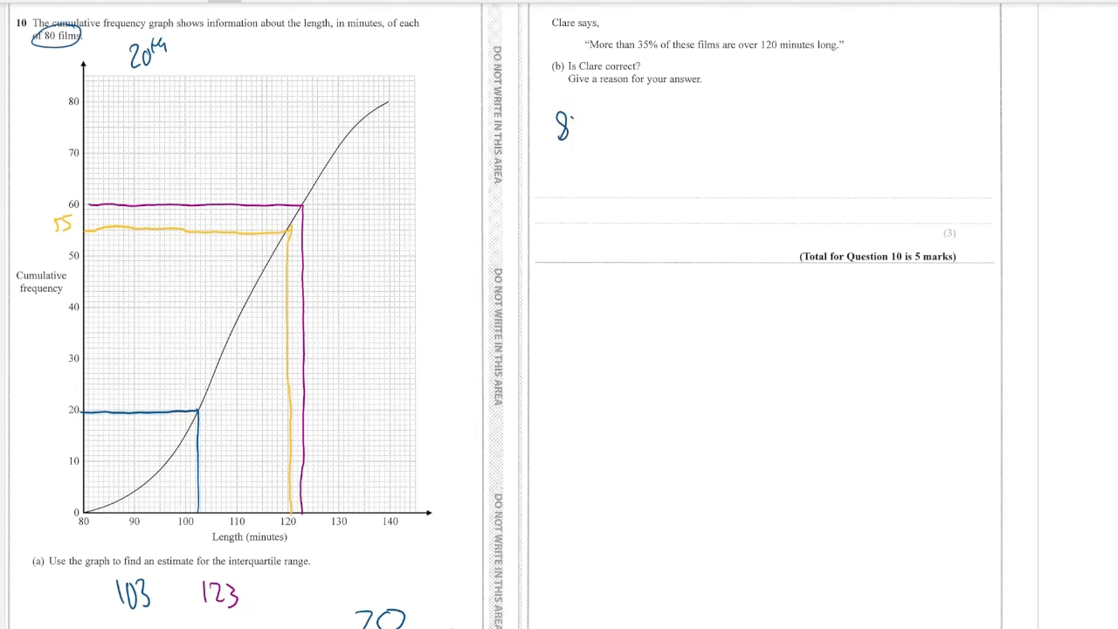
Work out 80 − 55 = 25 films over 120 minutes and underline 25.
{"action": "type", "text": "80-55 ="}
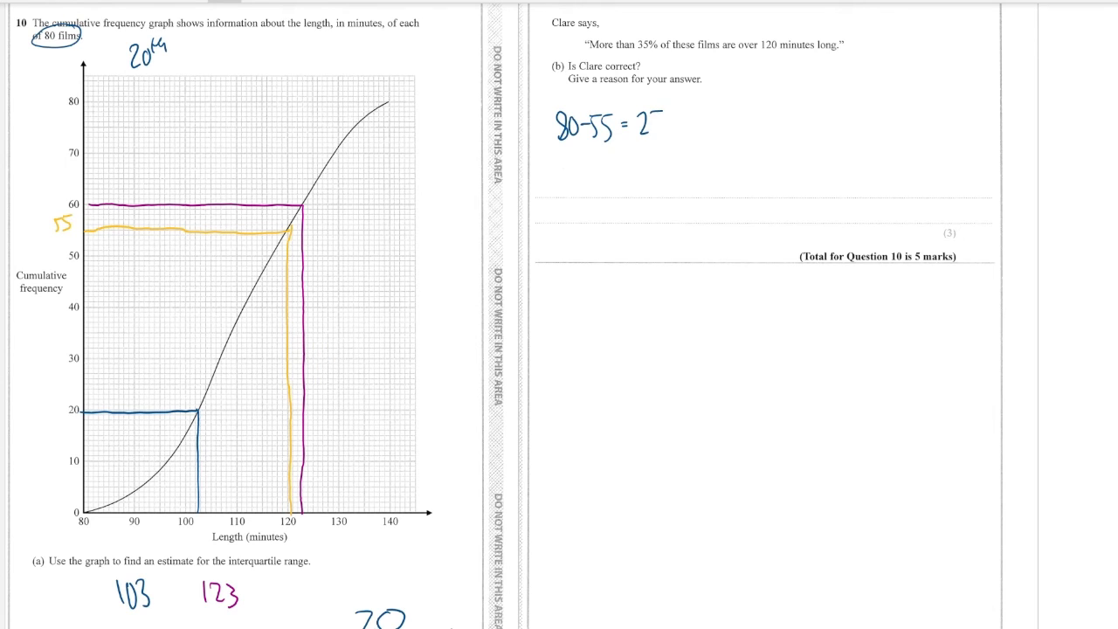
{"action": "type", "text": "25"}
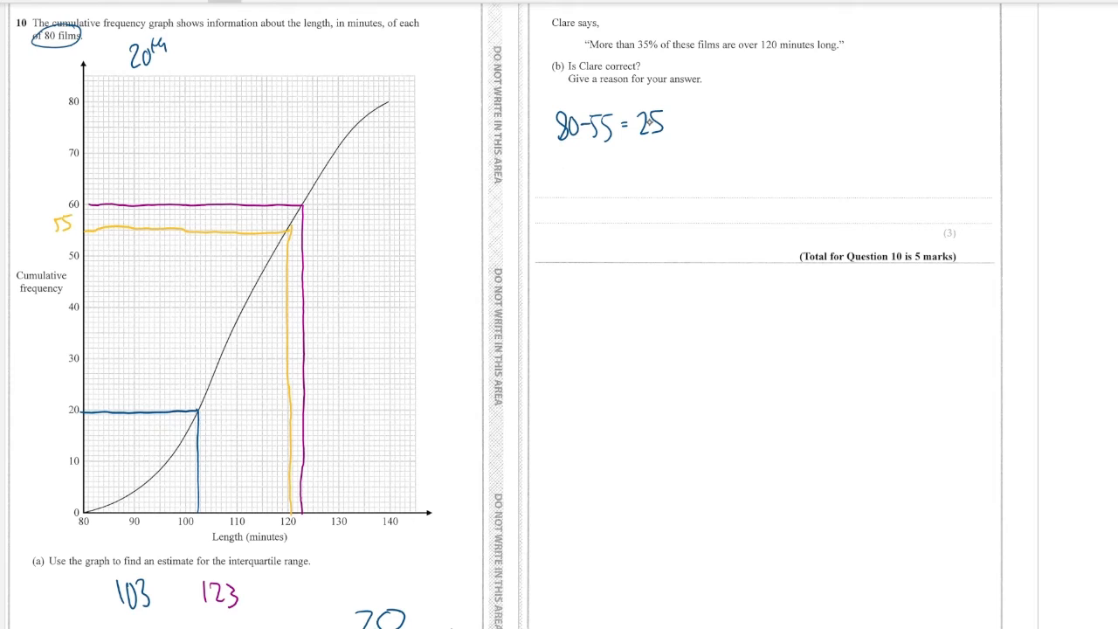
{"action": "left_click_drag", "start_coordinate": [633, 140], "coordinate": [662, 138]}
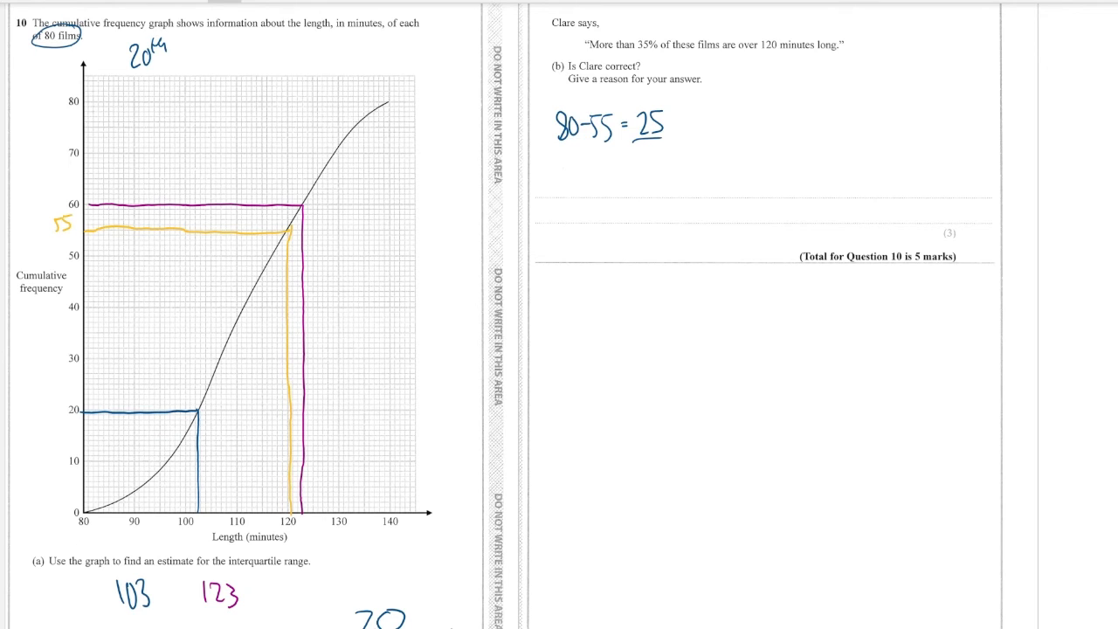
Write 25/80 = 31.25%, show 31.25% < 35%, and conclude 'Clare is mistaken'.
{"action": "type", "text": "2"}
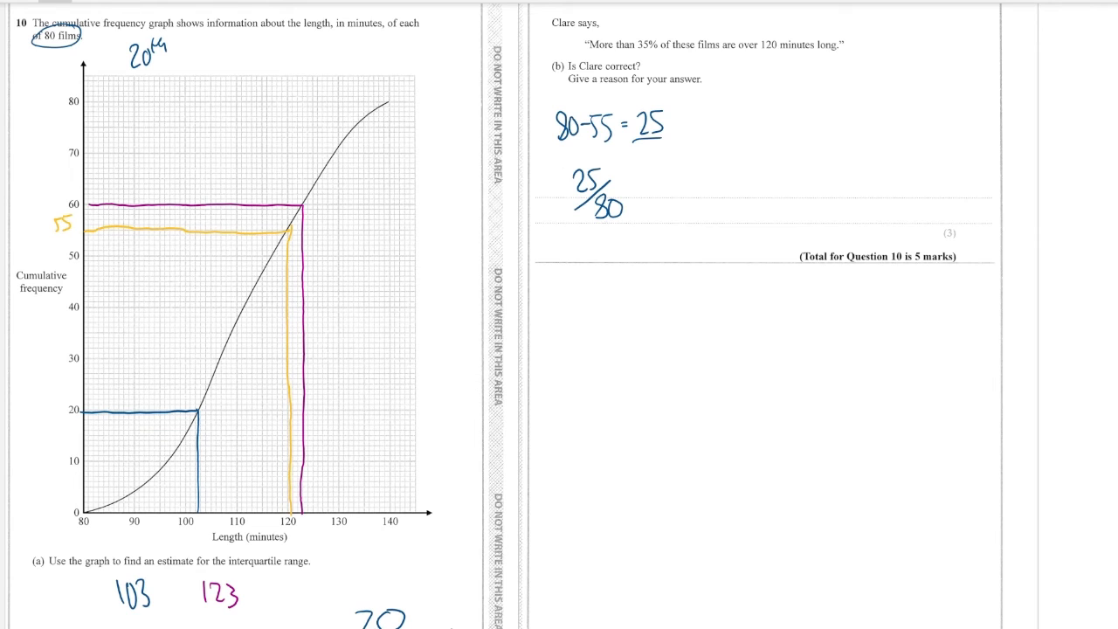
{"action": "type", "text": "= 31.25"}
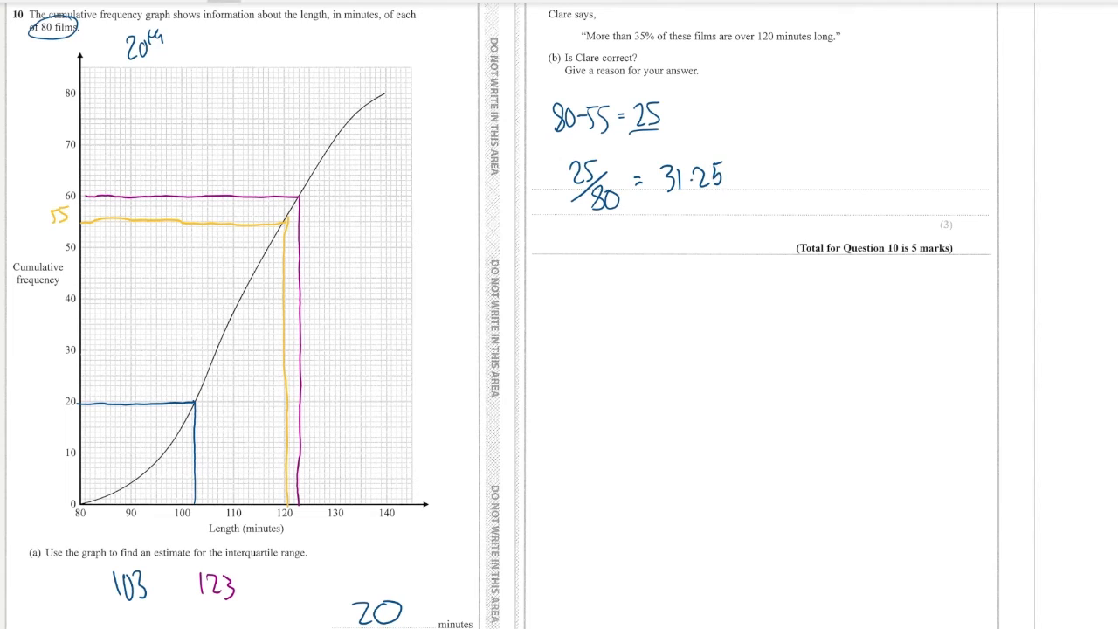
{"action": "type", "text": "3"}
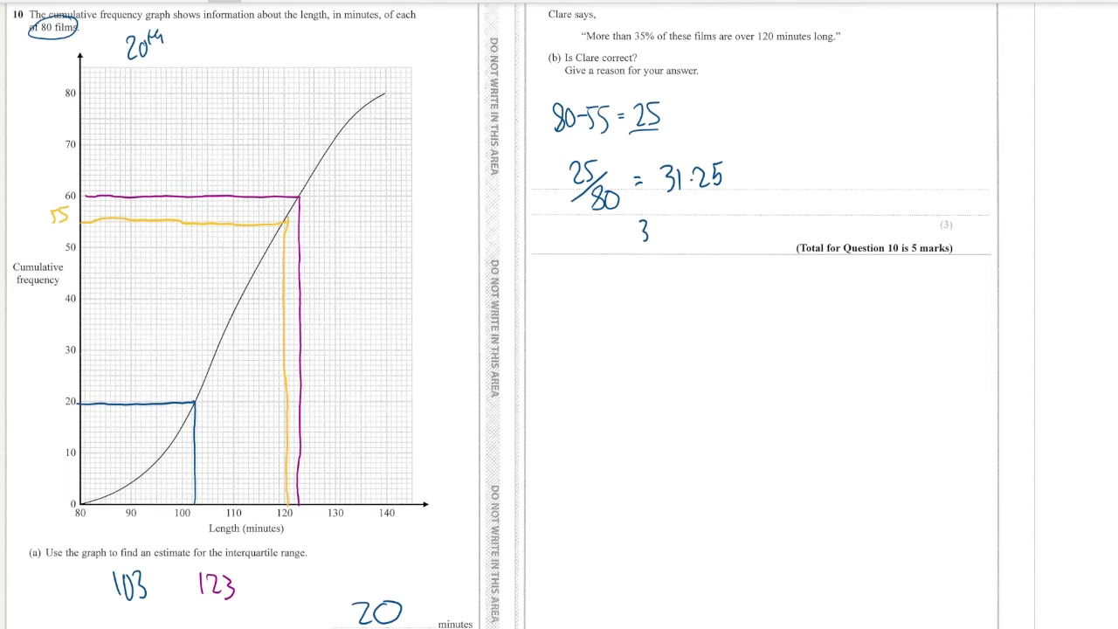
{"action": "type", "text": "31.25%"}
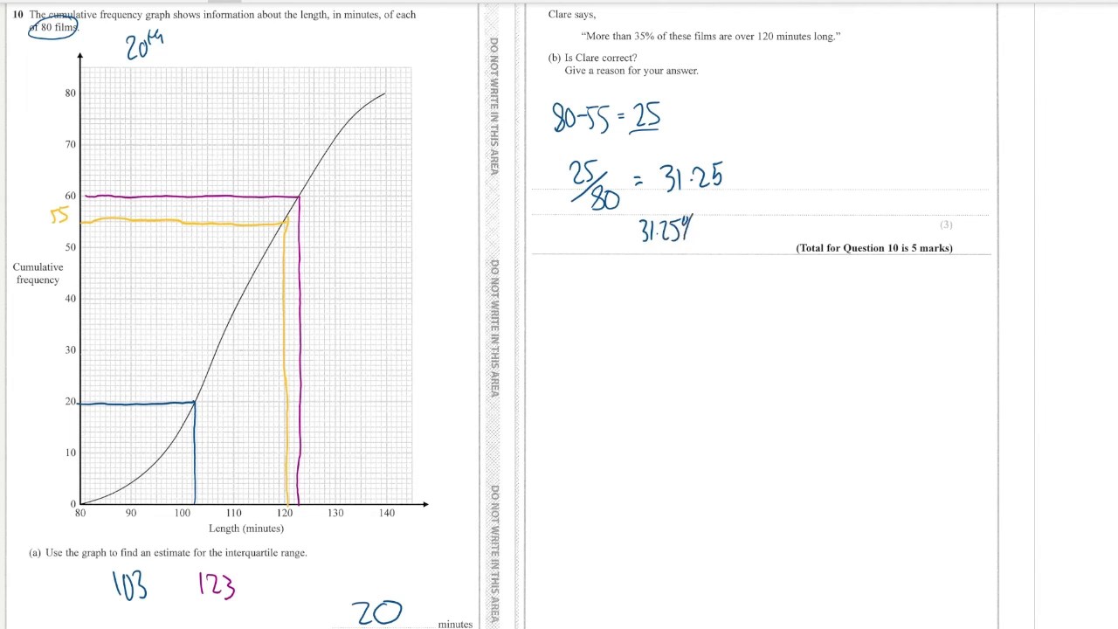
{"action": "type", "text": "%< ?"}
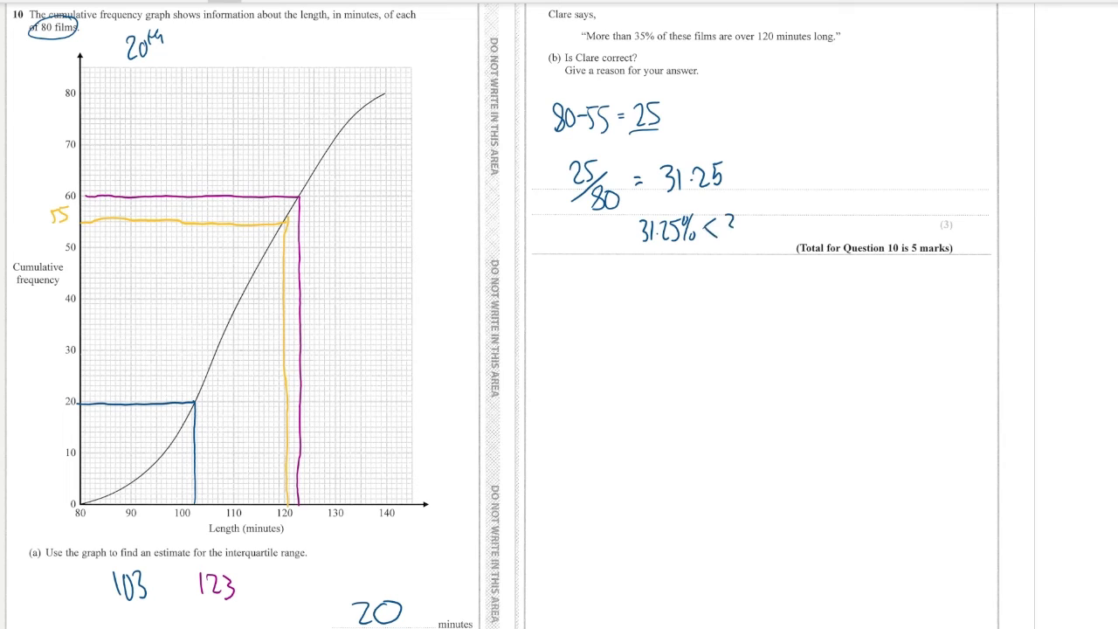
{"action": "type", "text": "35%"}
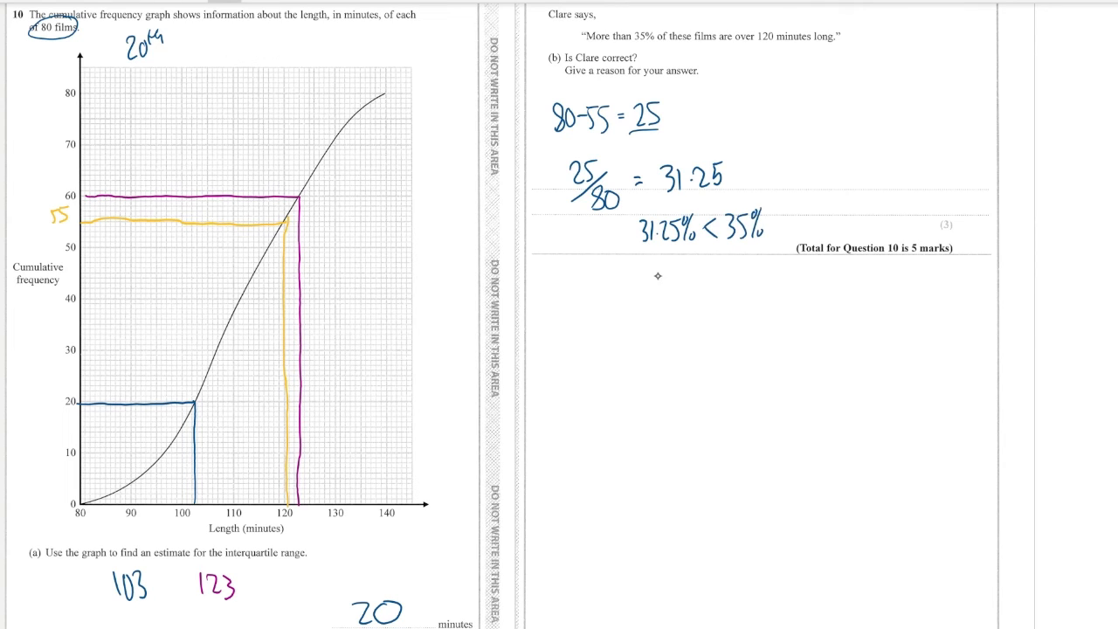
{"action": "type", "text": "Clare is"}
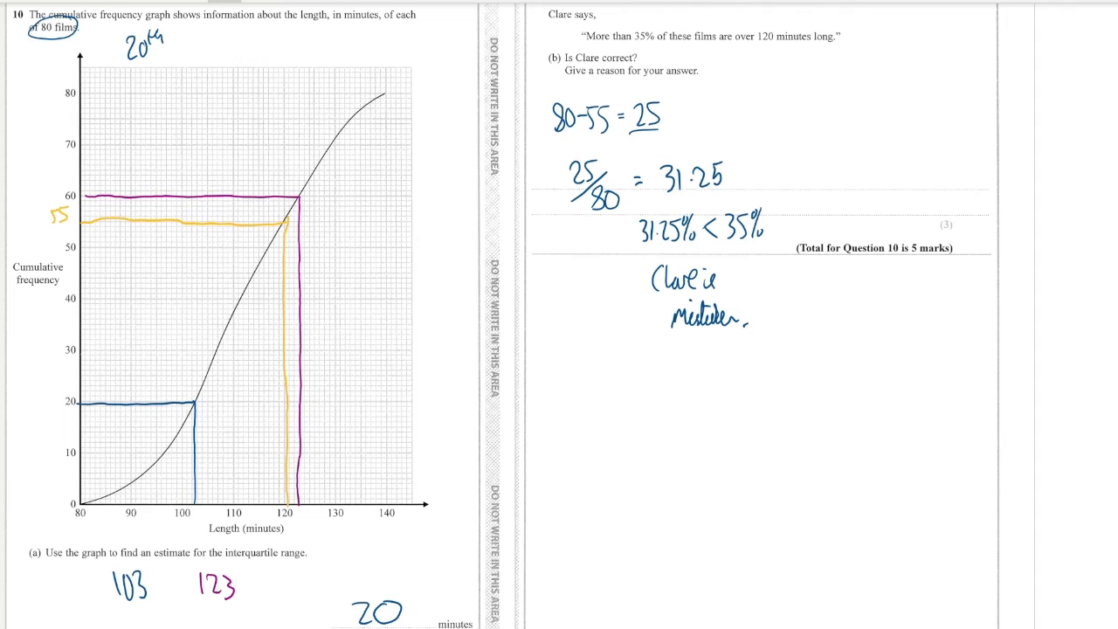
On question 12, draw quartile reading lines from frequencies 20 and 60, and write 56 − 38 = 18.
{"action": "scroll", "scroll_direction": "down", "scroll_amount": 3}
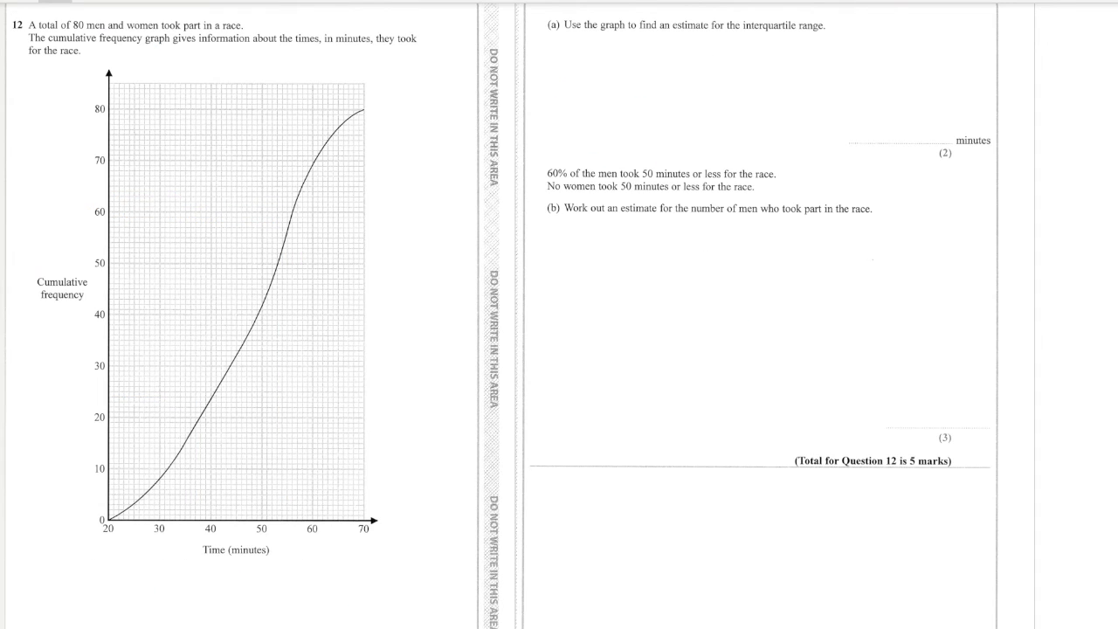
{"action": "mouse_move", "coordinate": [151, 19]}
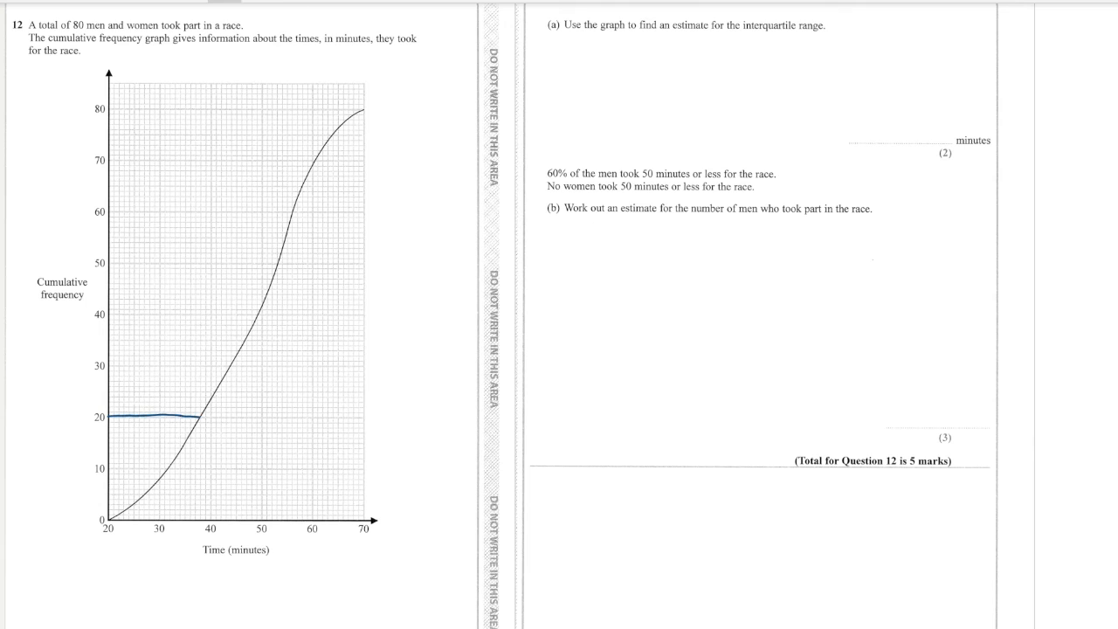
{"action": "left_click_drag", "start_coordinate": [200, 419], "coordinate": [199, 519]}
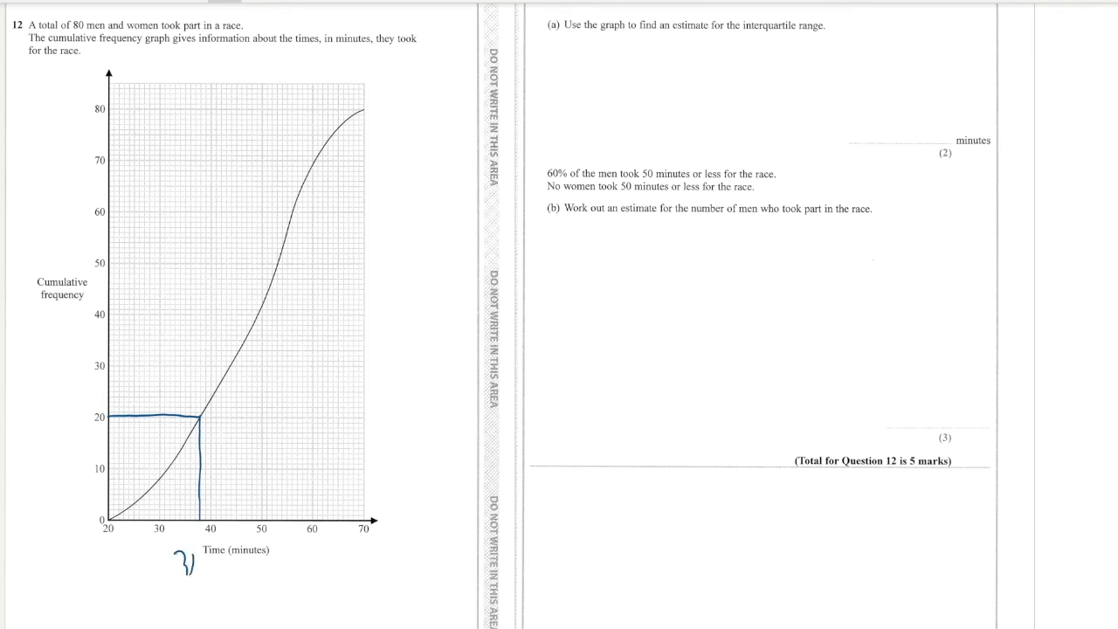
{"action": "left_click_drag", "start_coordinate": [111, 214], "coordinate": [183, 214]}
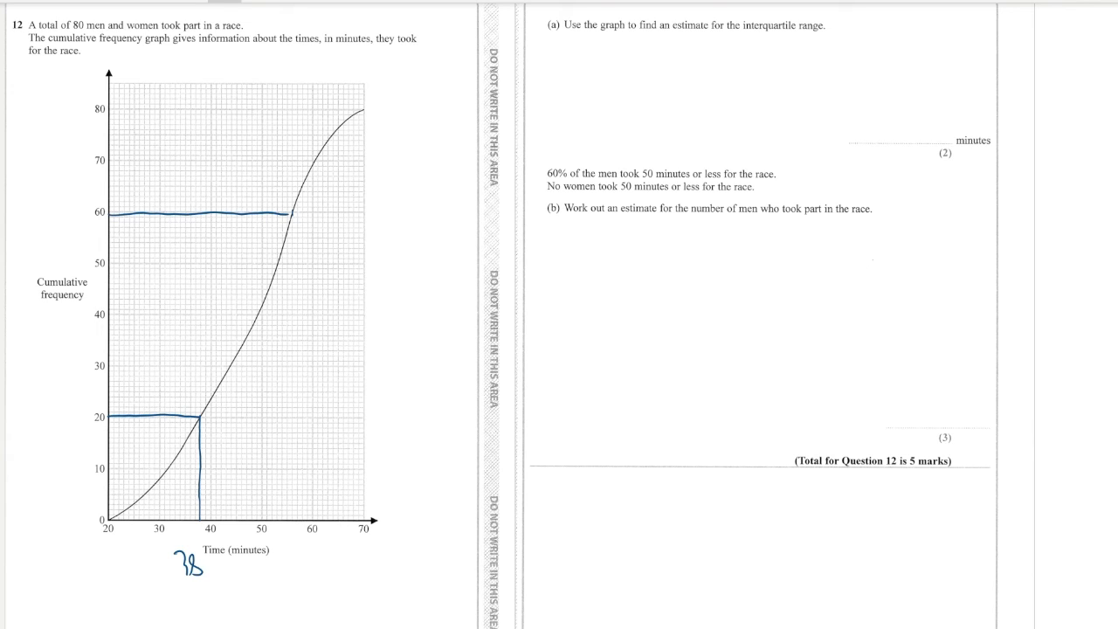
{"action": "left_click_drag", "start_coordinate": [295, 211], "coordinate": [295, 430]}
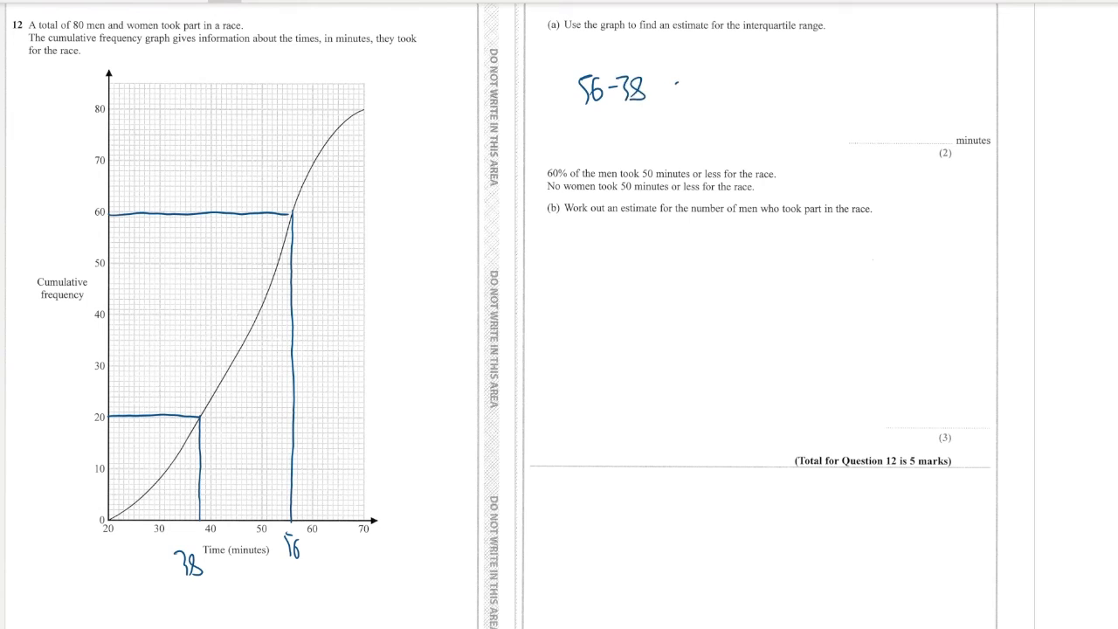
{"action": "type", "text": "1"}
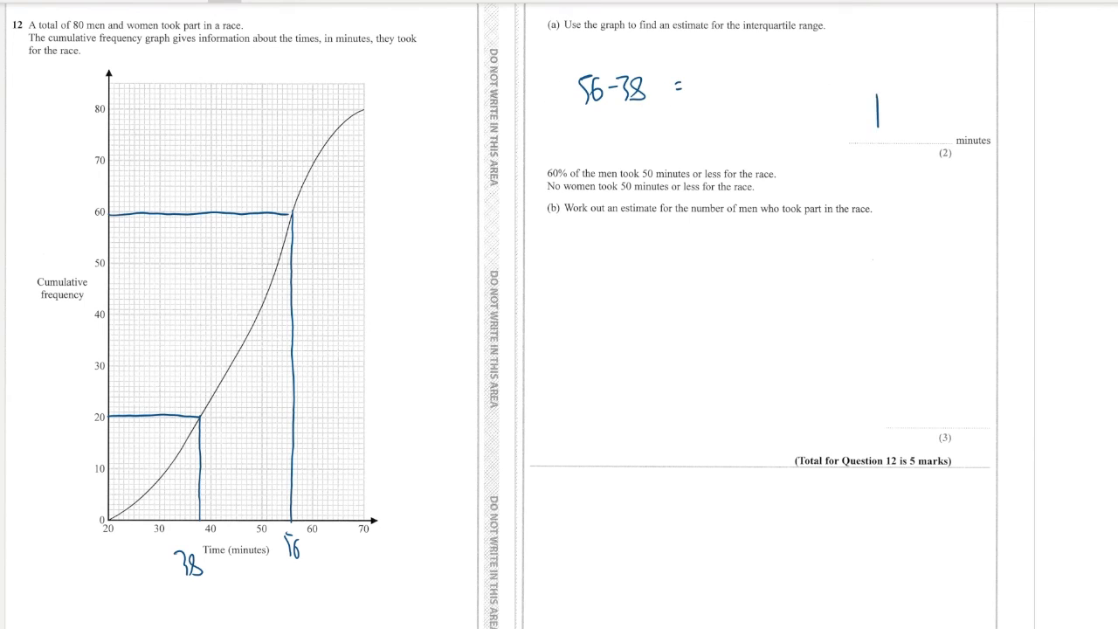
{"action": "type", "text": "18"}
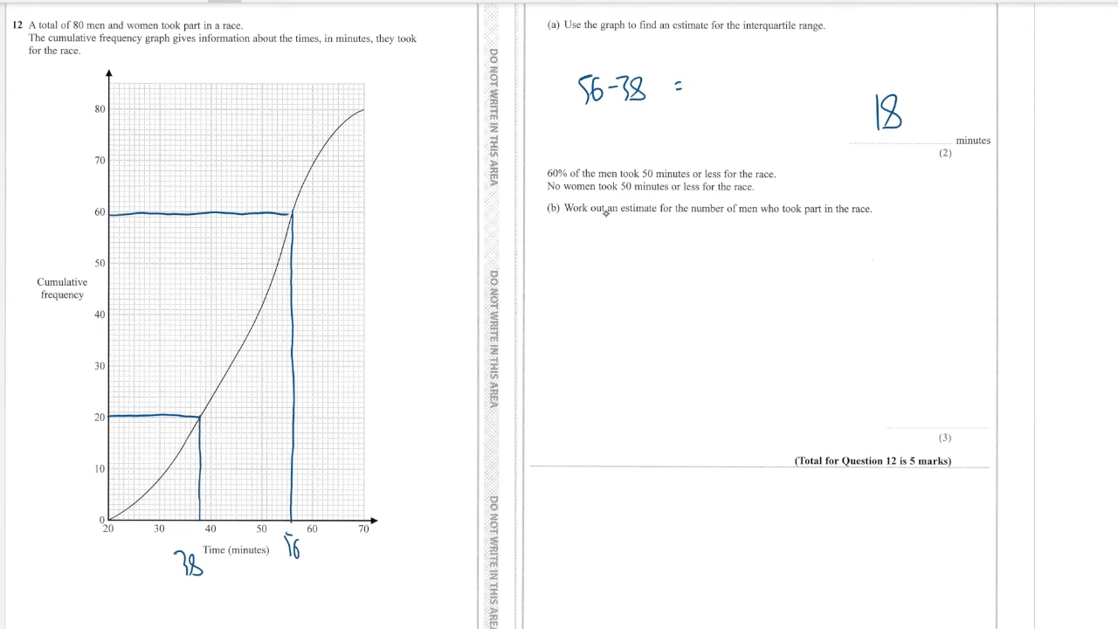
{"action": "mouse_move", "coordinate": [797, 209]}
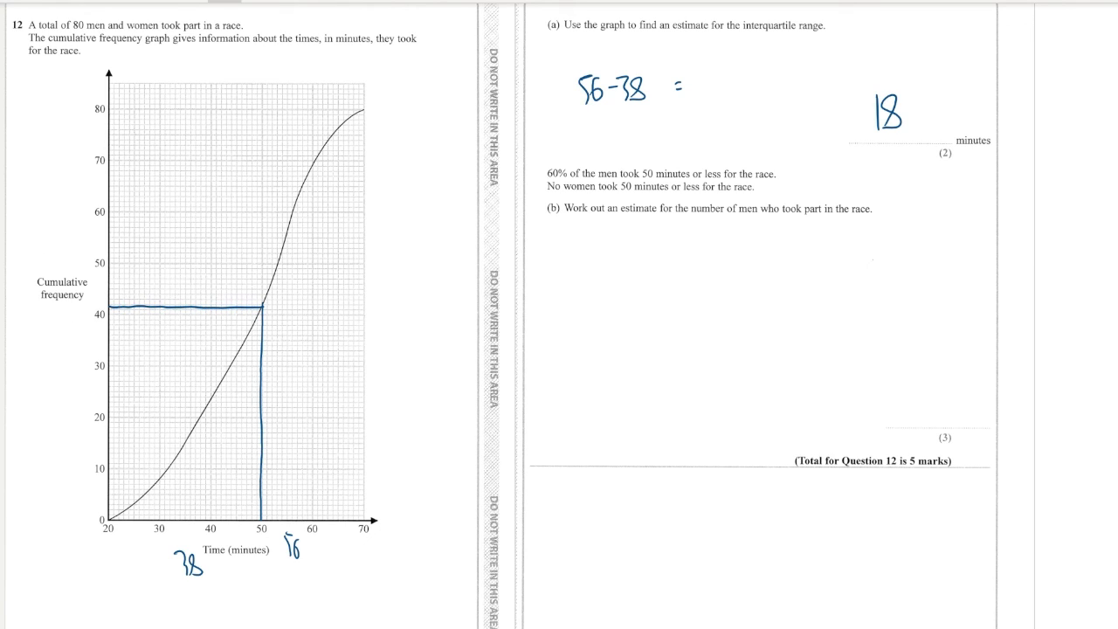
Read 42 at 50 minutes, write 60% of men = 42, 10% = 7, 100% = 70, and underline.
{"action": "type", "text": "42"}
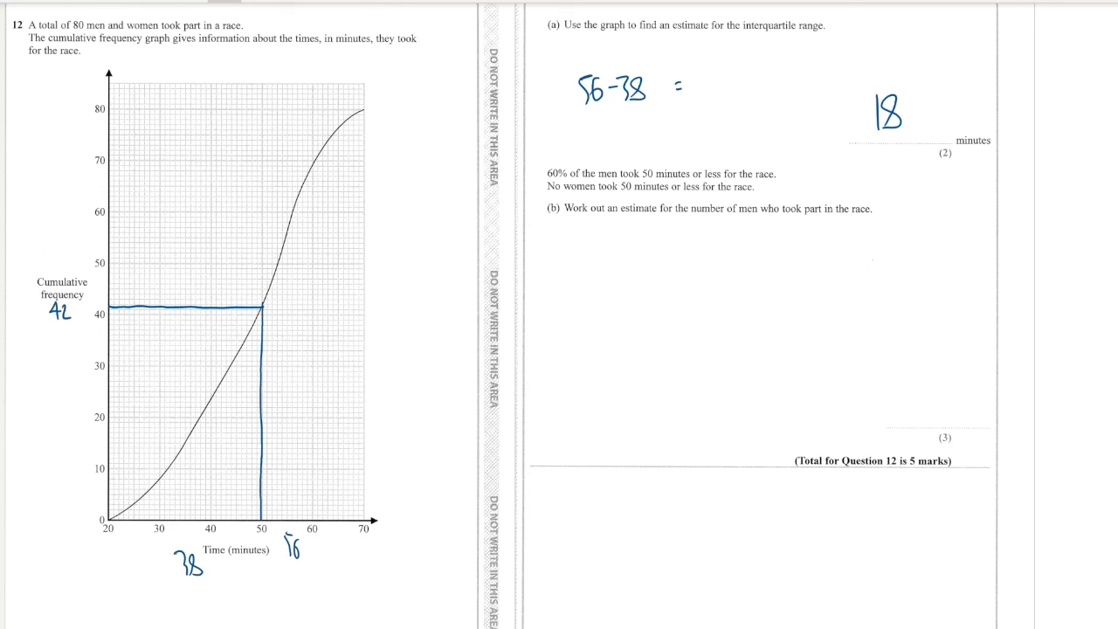
{"action": "type", "text": "60°"}
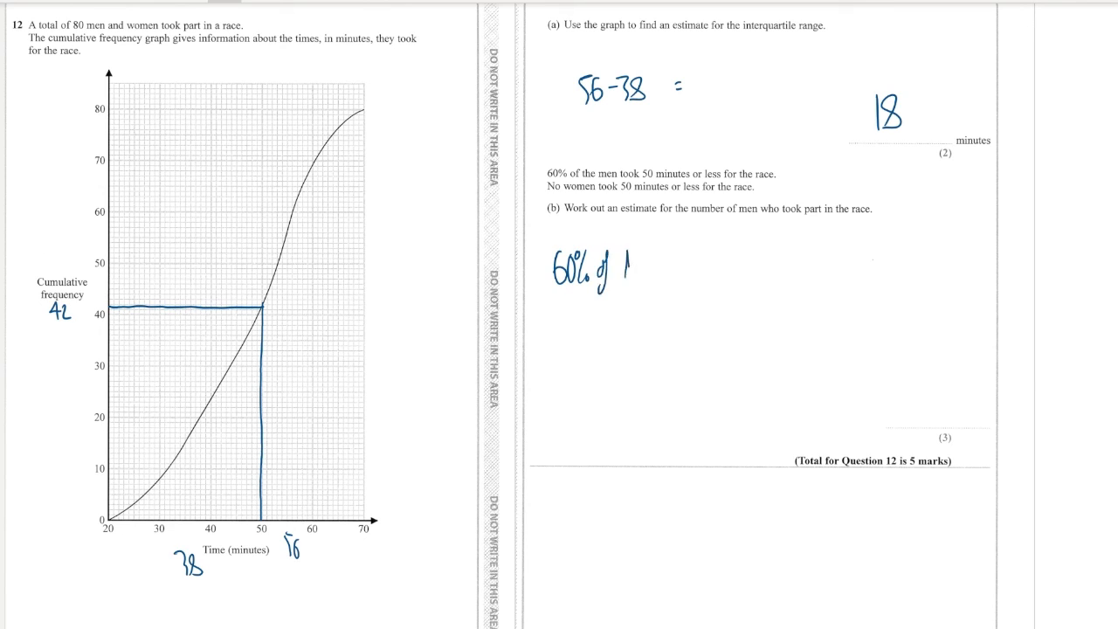
{"action": "type", "text": "Men ="}
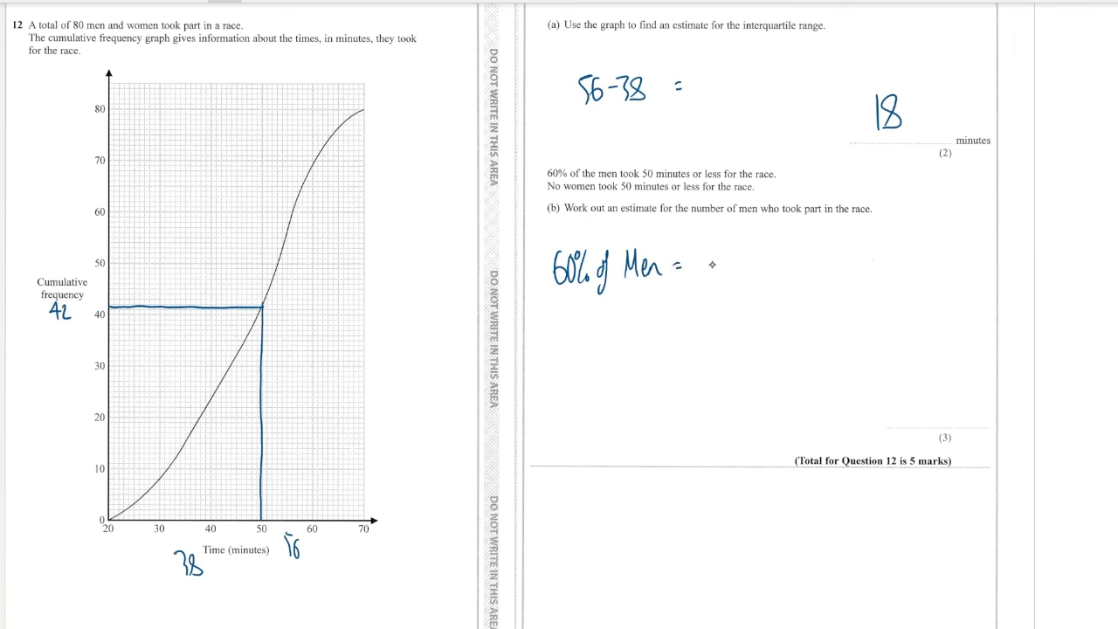
{"action": "type", "text": "42"}
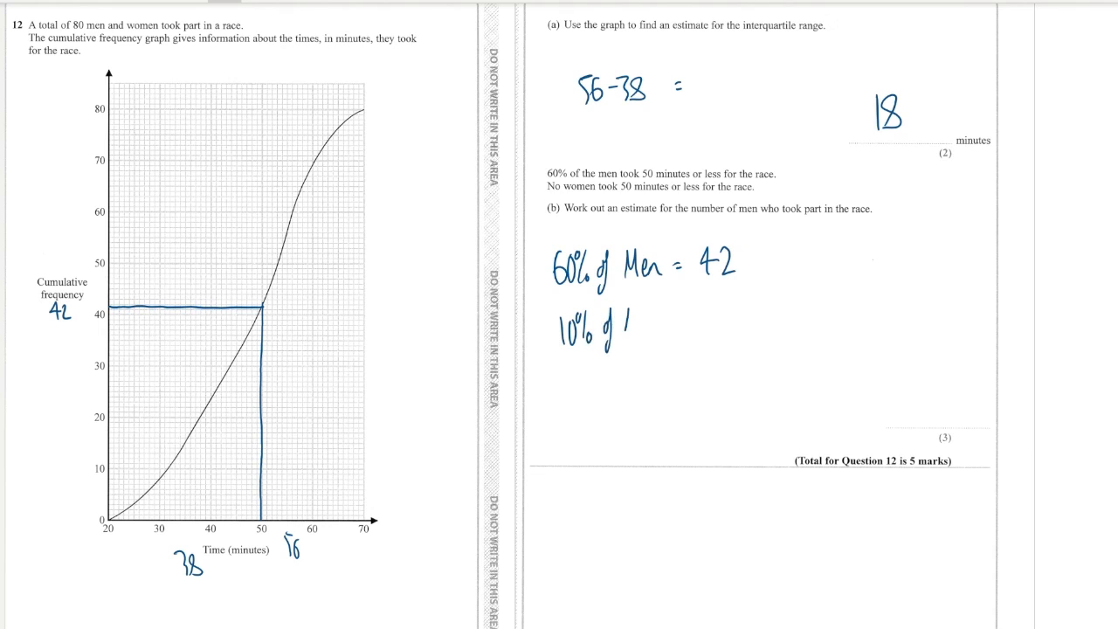
{"action": "type", "text": "Men ="}
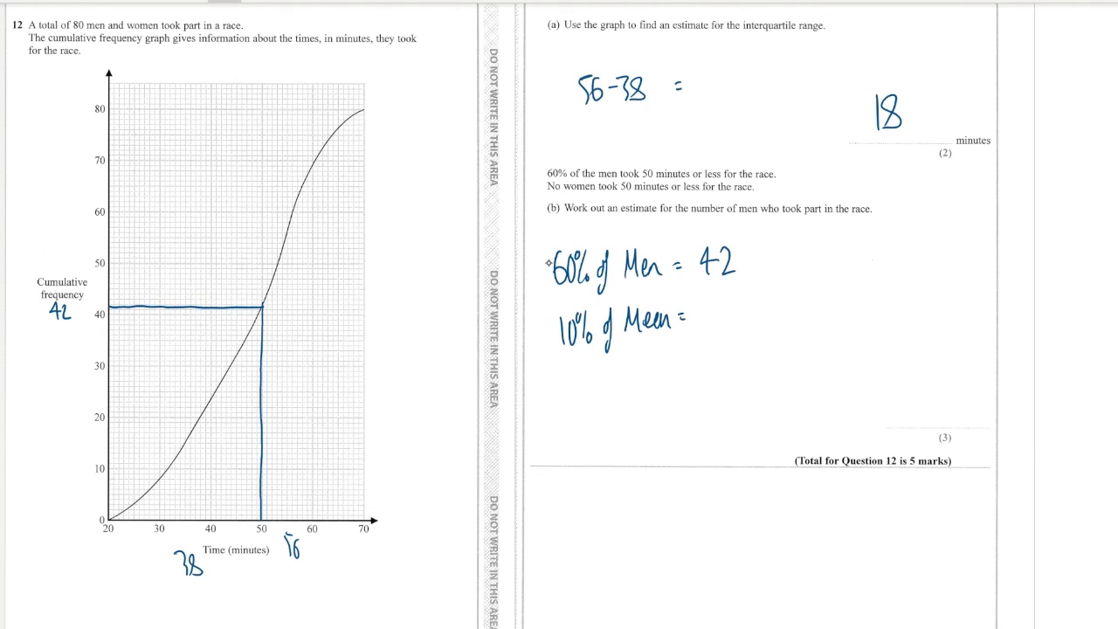
{"action": "type", "text": "7"}
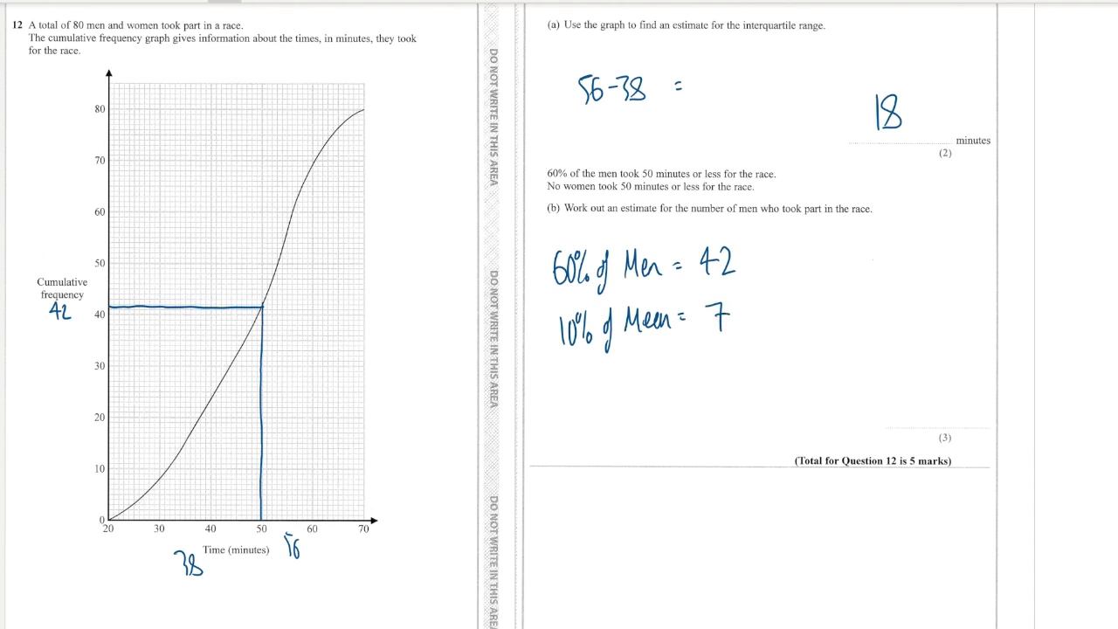
{"action": "type", "text": "100%"}
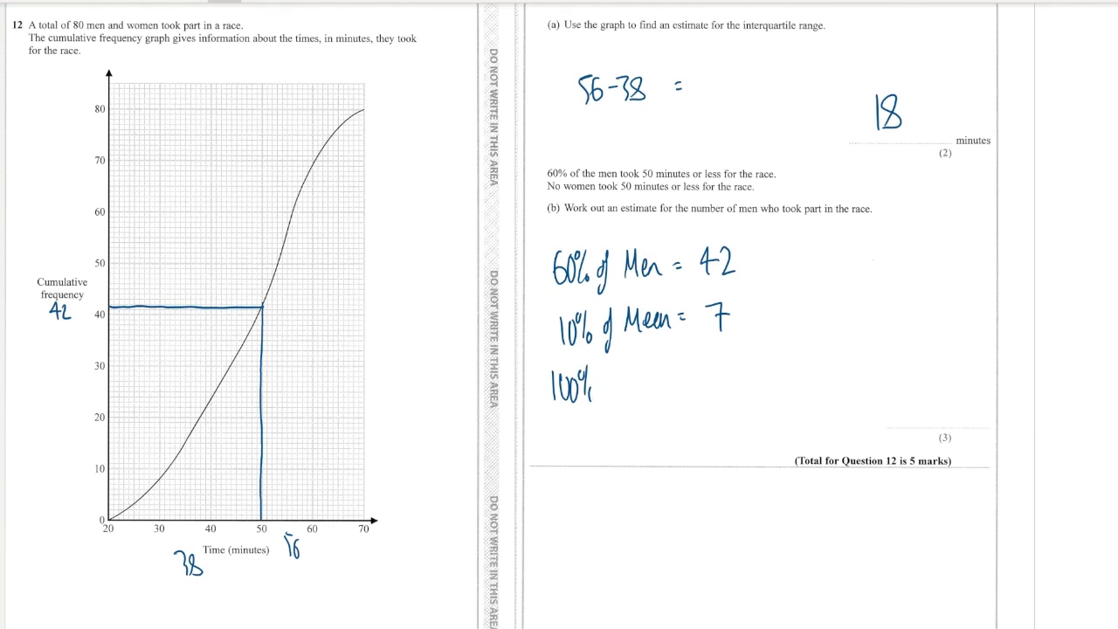
{"action": "type", "text": "of Men = 70"}
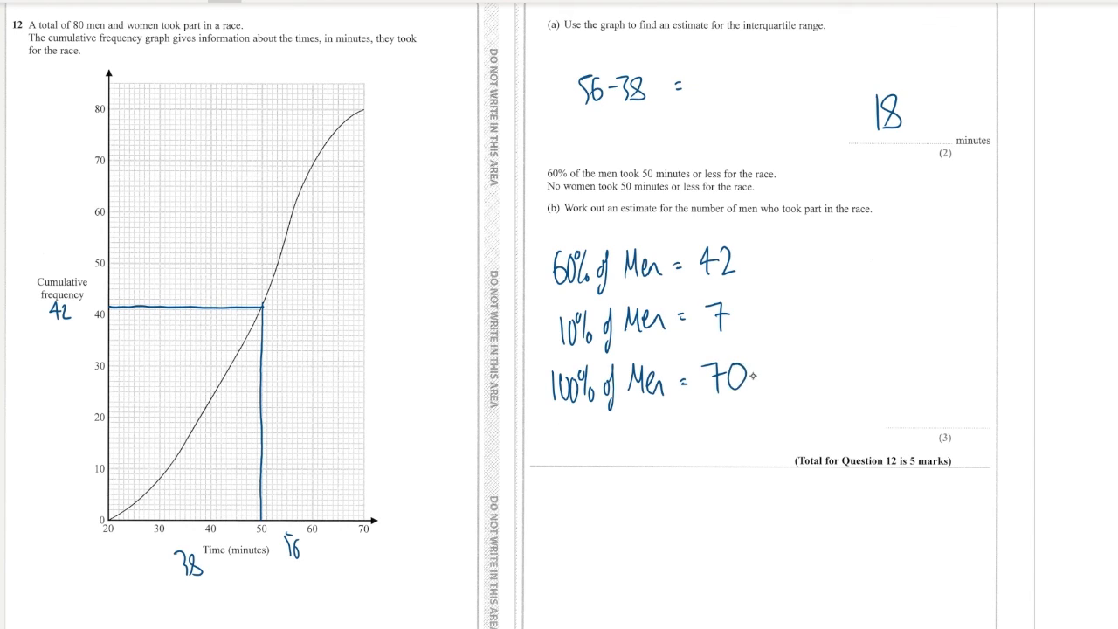
{"action": "left_click_drag", "start_coordinate": [699, 394], "coordinate": [760, 395]}
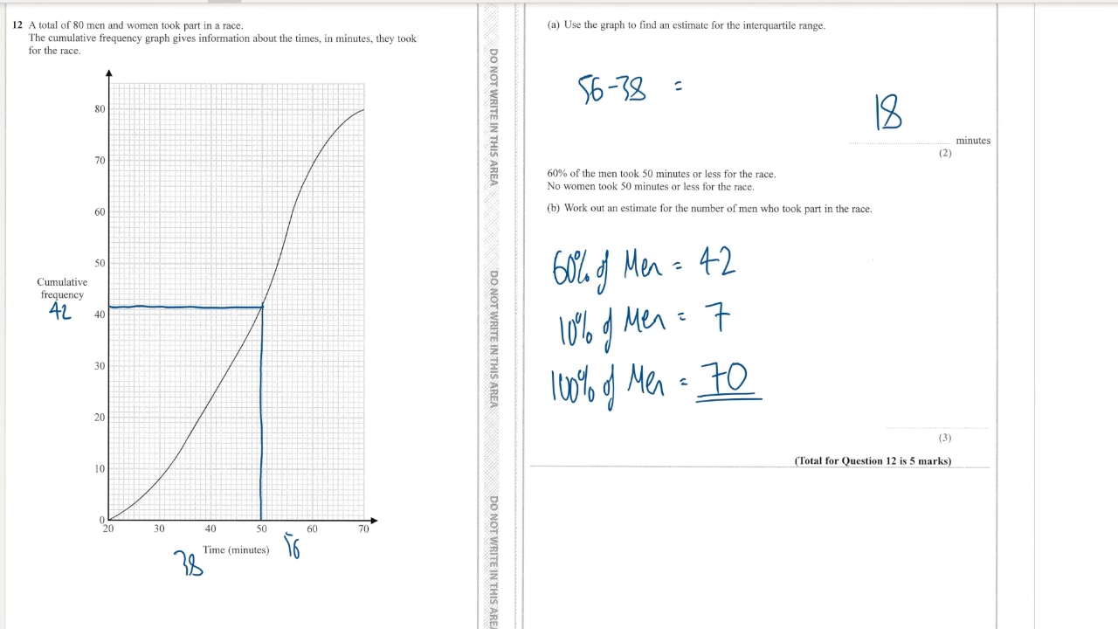